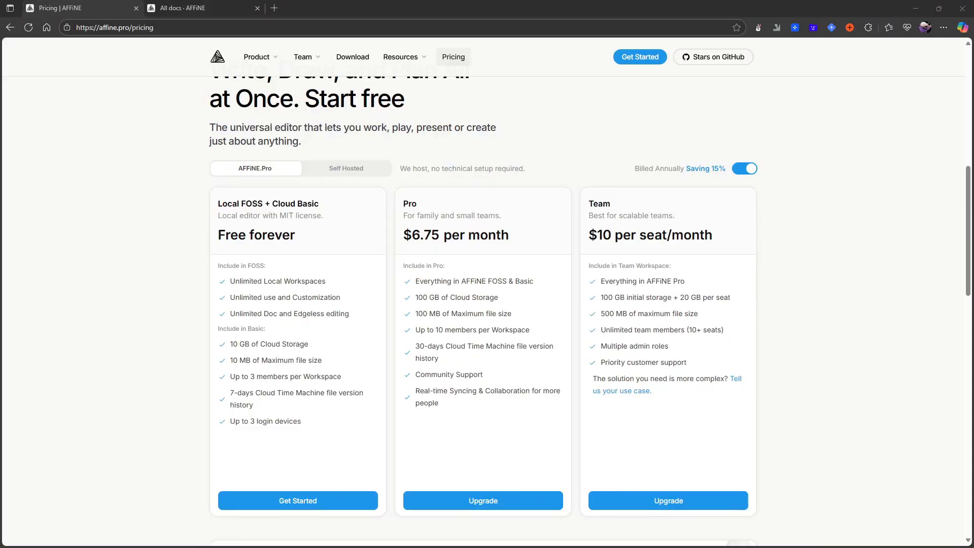
Scroll up to the 'Achieve more in less time with AFFiNE AI' section and read its features.
{"action": "scroll", "scroll_direction": "up", "scroll_amount": 3}
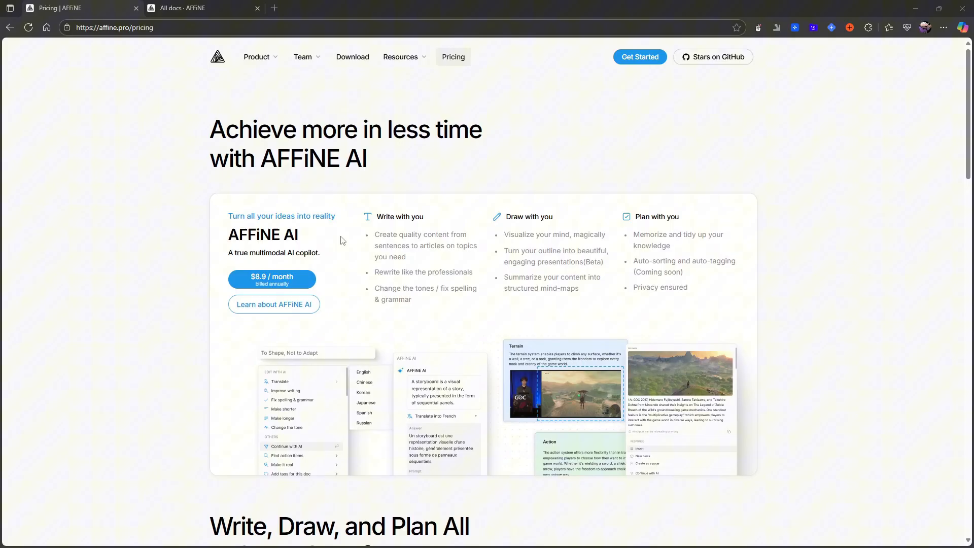
{"action": "mouse_move", "coordinate": [272, 278]}
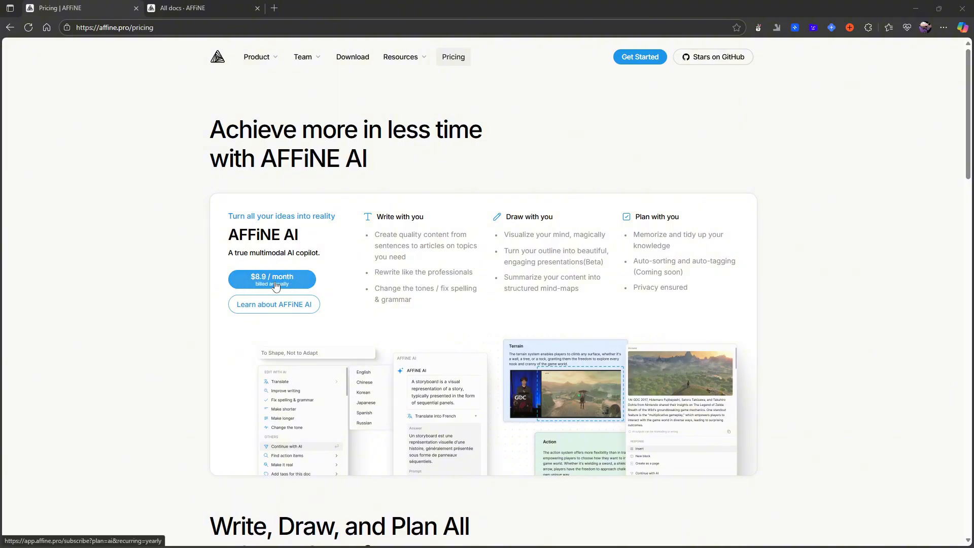
{"action": "mouse_move", "coordinate": [468, 218]}
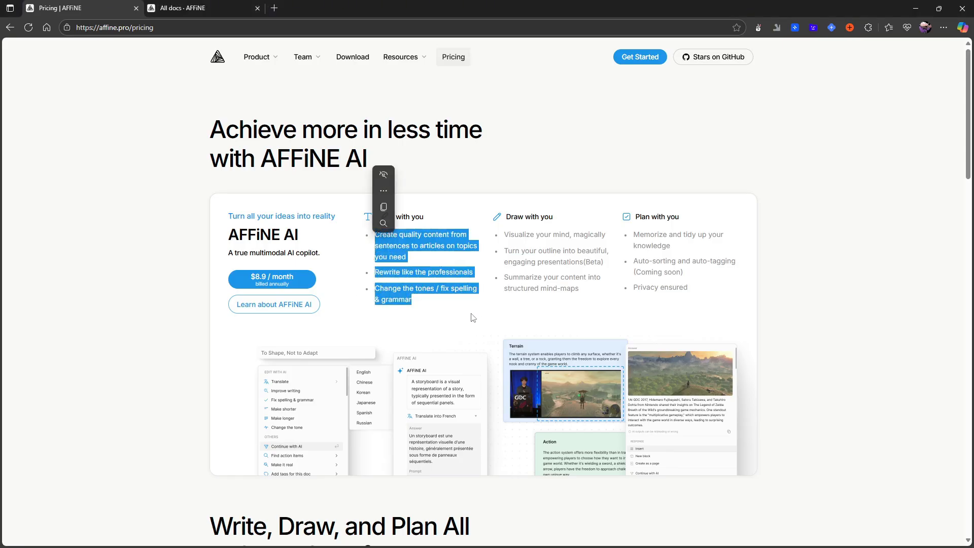
{"action": "left_click", "coordinate": [347, 333]}
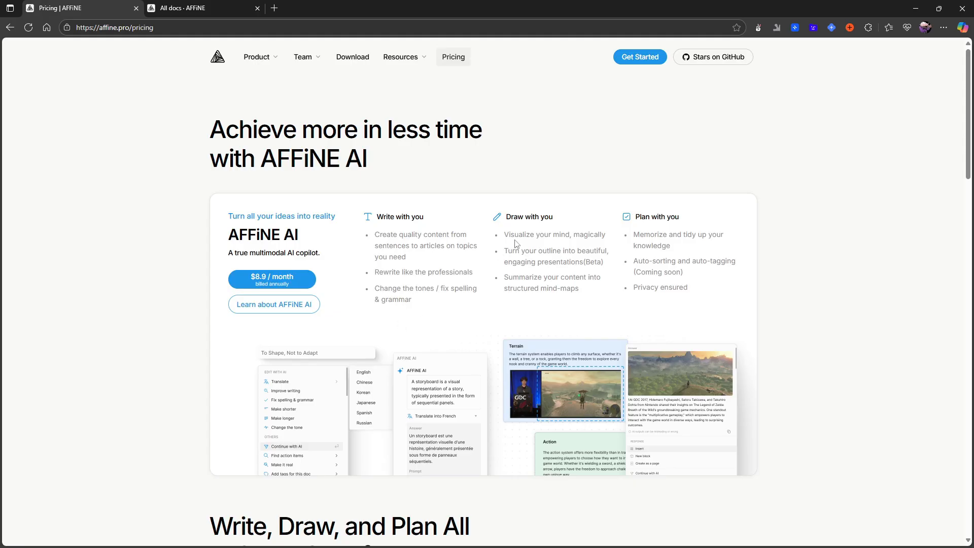
{"action": "mouse_move", "coordinate": [503, 221]}
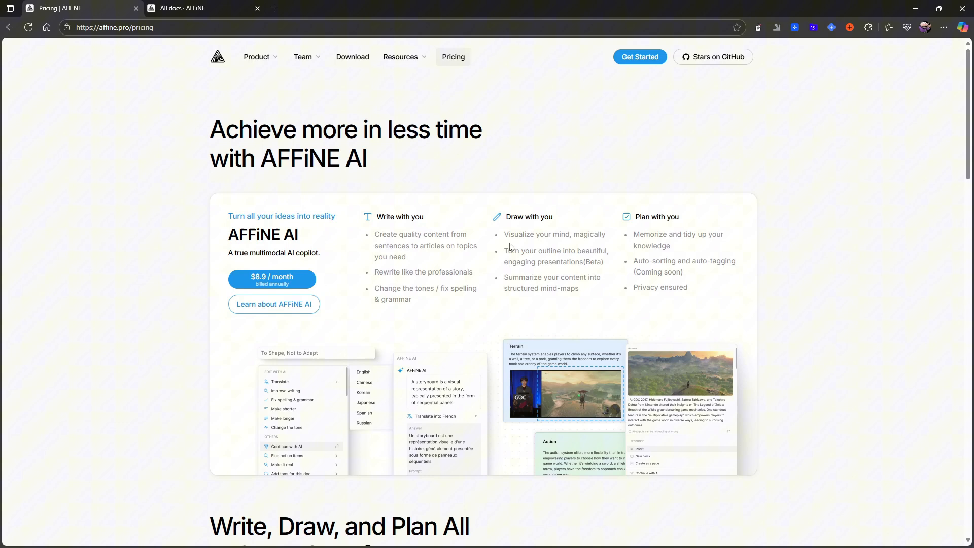
{"action": "mouse_move", "coordinate": [510, 219]}
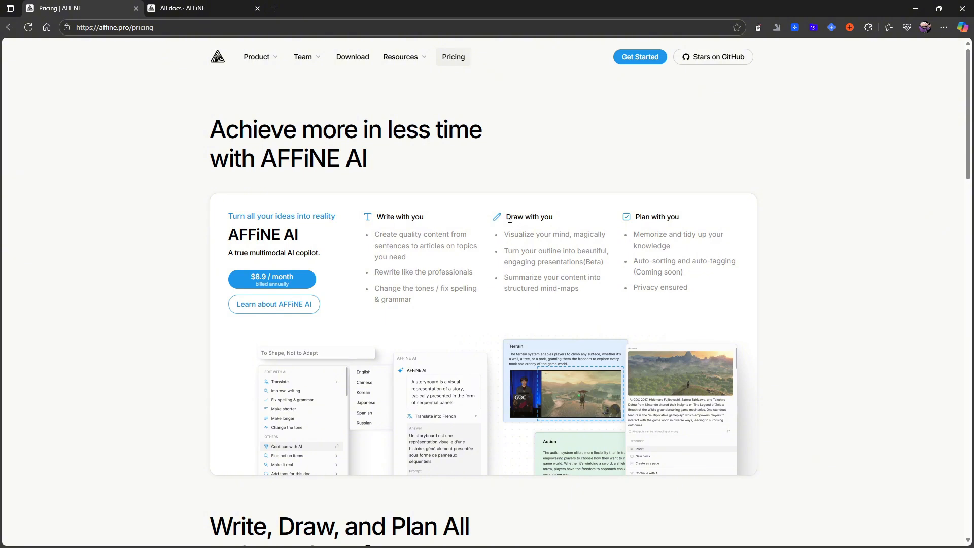
{"action": "mouse_move", "coordinate": [257, 256]}
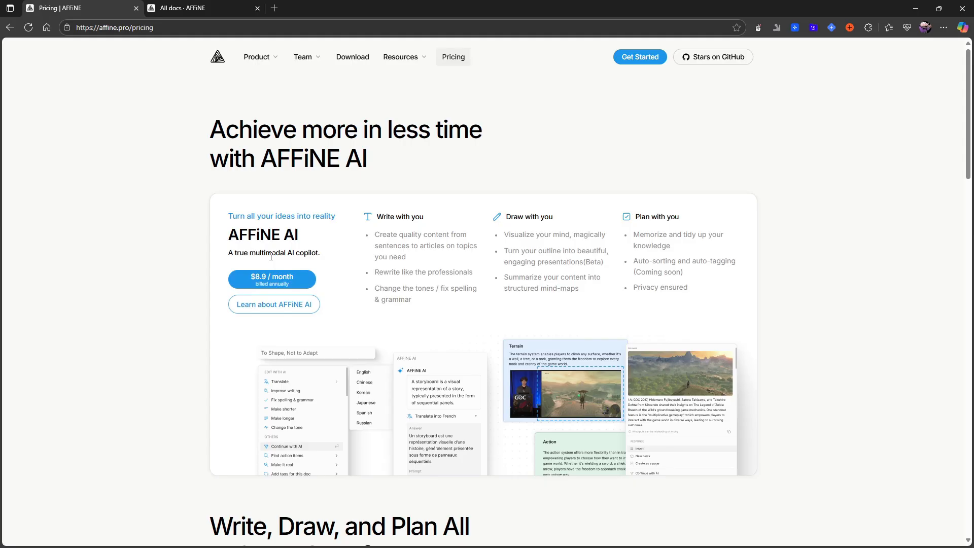
{"action": "mouse_move", "coordinate": [171, 273]}
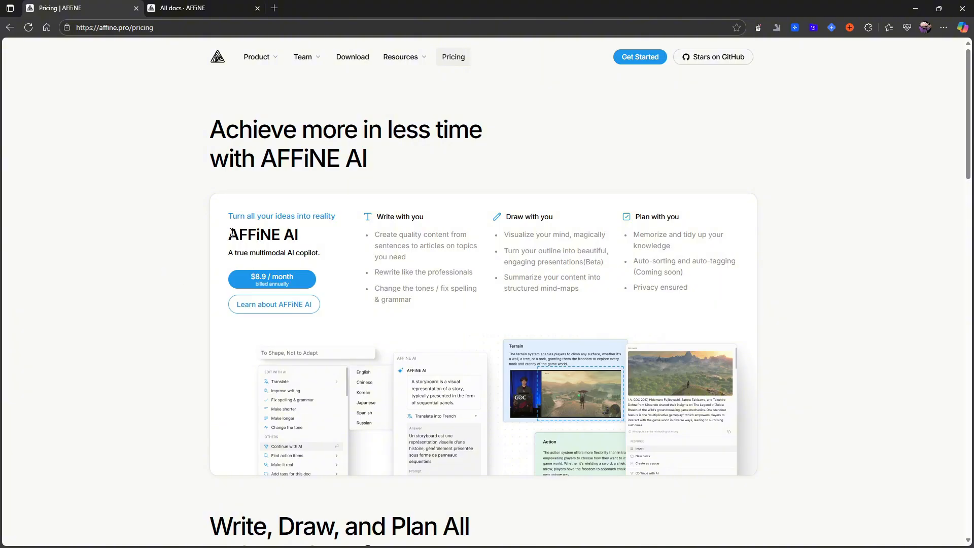
{"action": "mouse_move", "coordinate": [811, 311]}
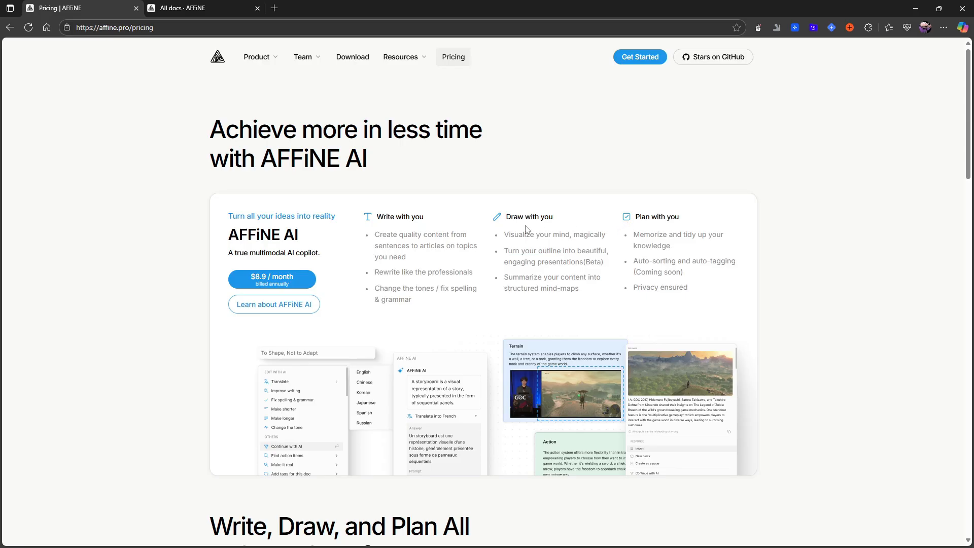
{"action": "mouse_move", "coordinate": [527, 230]}
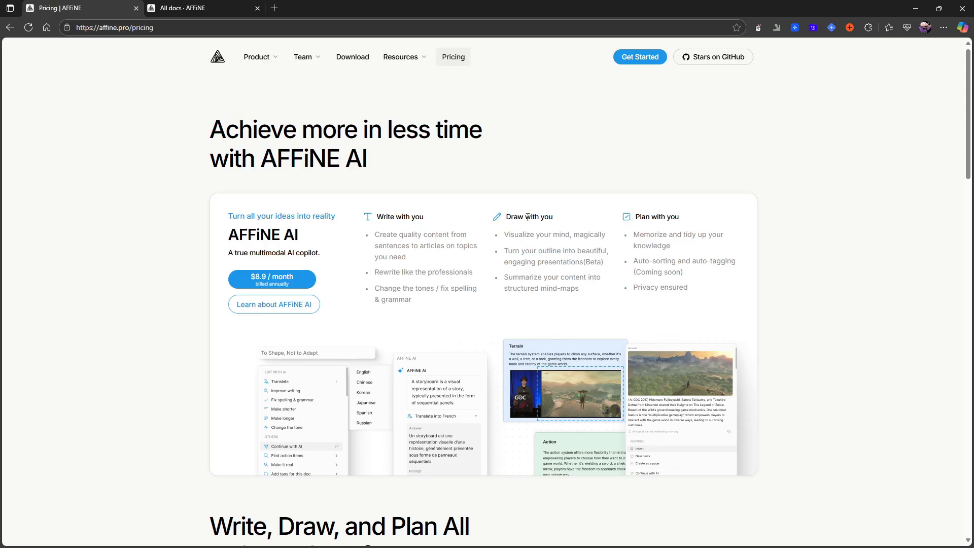
{"action": "mouse_move", "coordinate": [536, 260]}
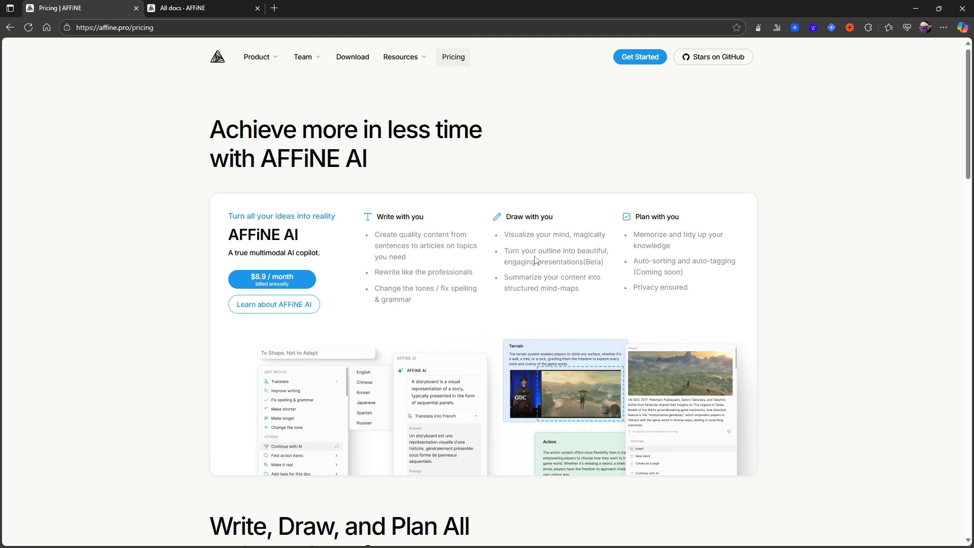
{"action": "mouse_move", "coordinate": [541, 272]}
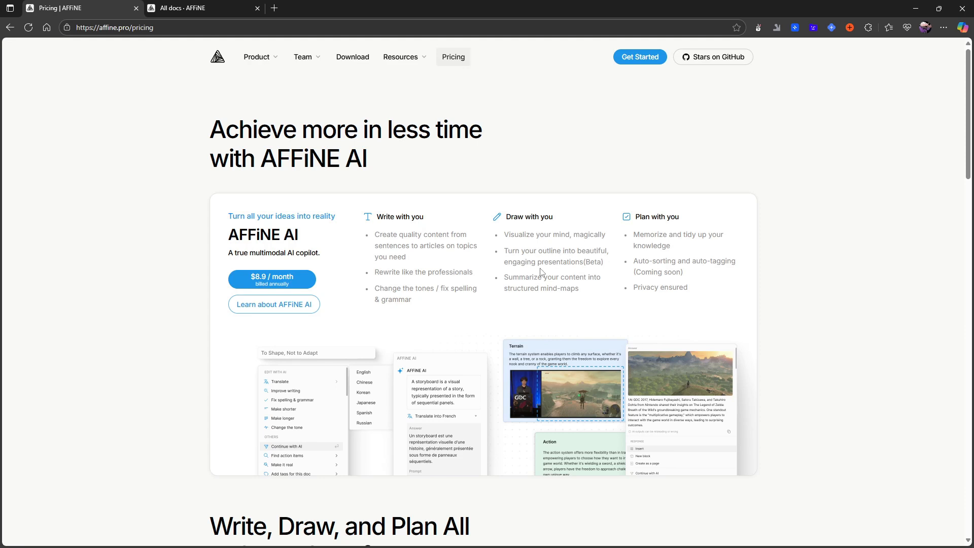
{"action": "mouse_move", "coordinate": [549, 275]}
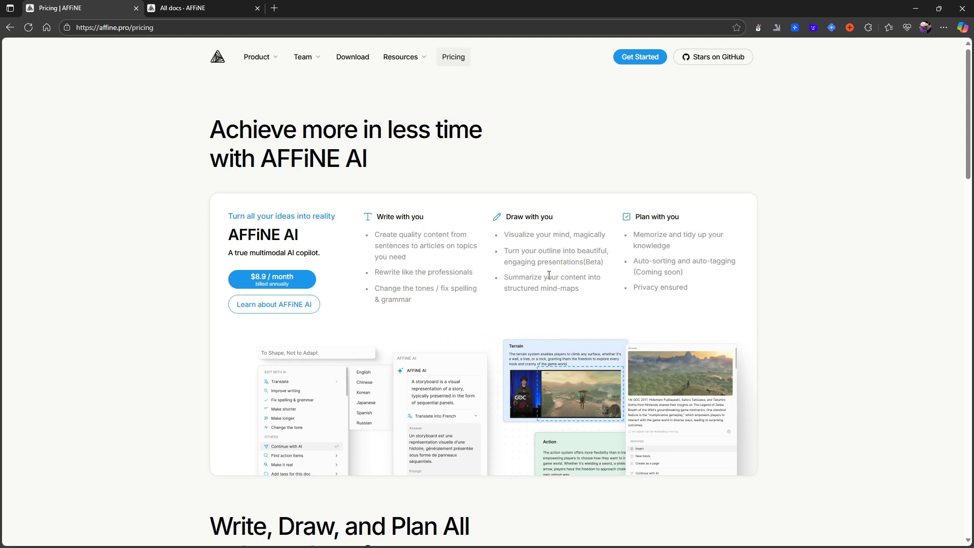
Scroll down to the Free, Pro ($6.75) and Team ($10/seat) plan cards billed annually.
{"action": "scroll", "scroll_direction": "down", "scroll_amount": 3}
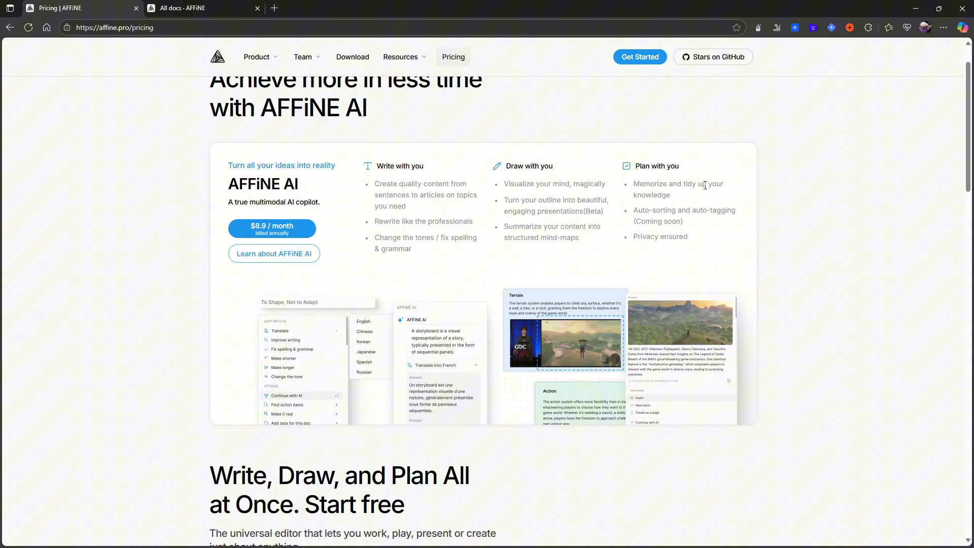
{"action": "mouse_move", "coordinate": [690, 211]}
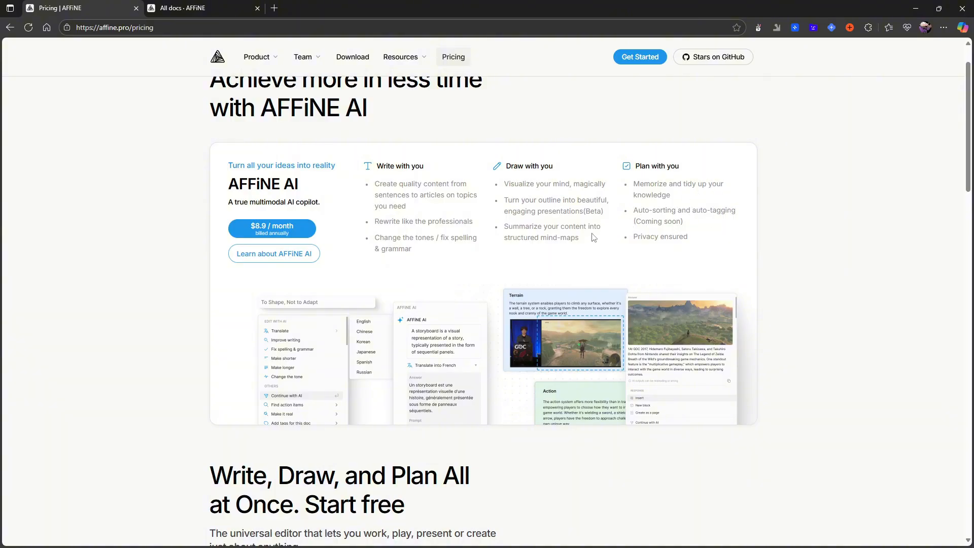
{"action": "scroll", "scroll_direction": "down", "scroll_amount": 3}
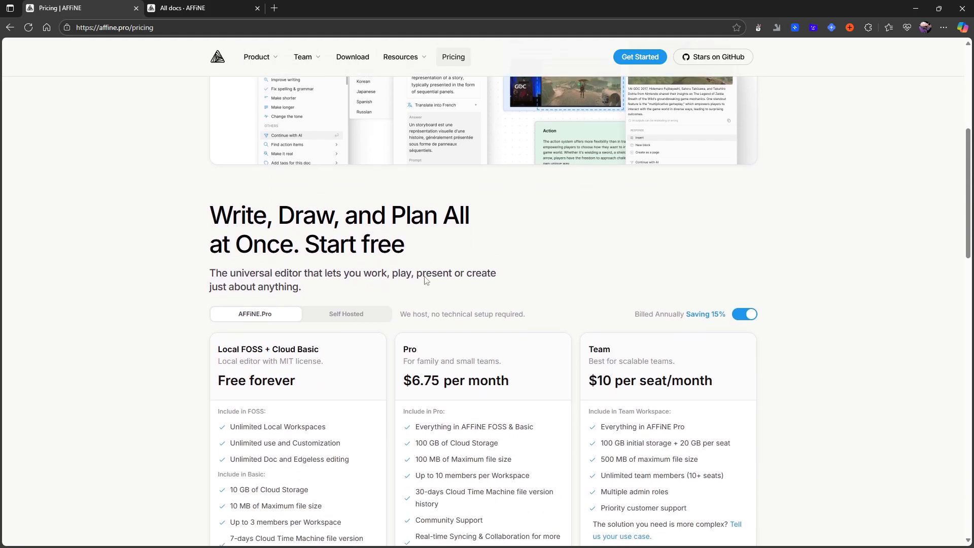
{"action": "scroll", "scroll_direction": "down", "scroll_amount": 3}
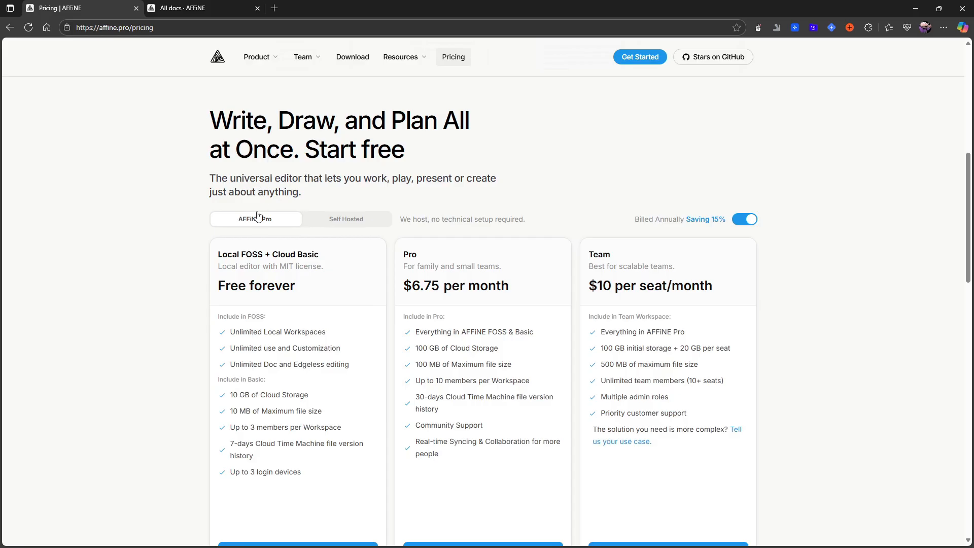
{"action": "mouse_move", "coordinate": [256, 355]}
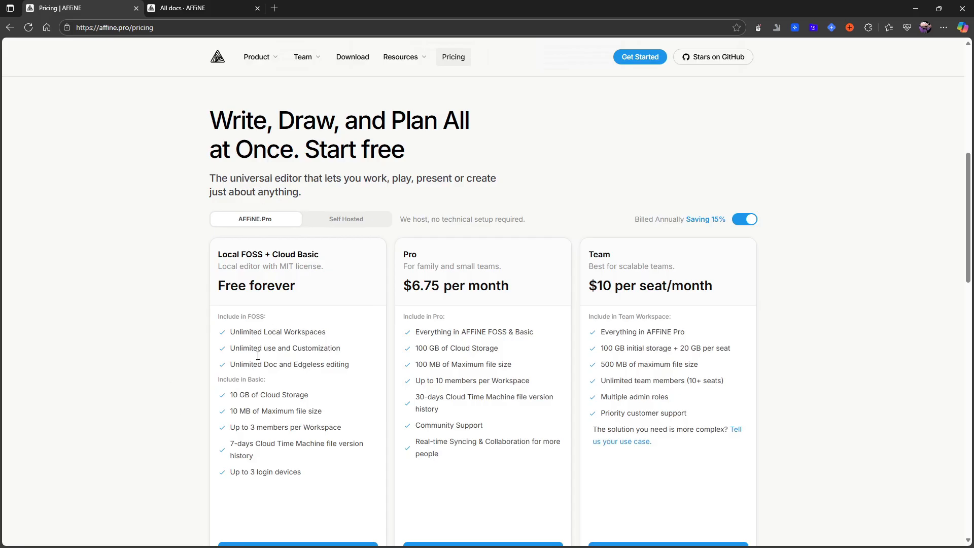
{"action": "mouse_move", "coordinate": [264, 376]}
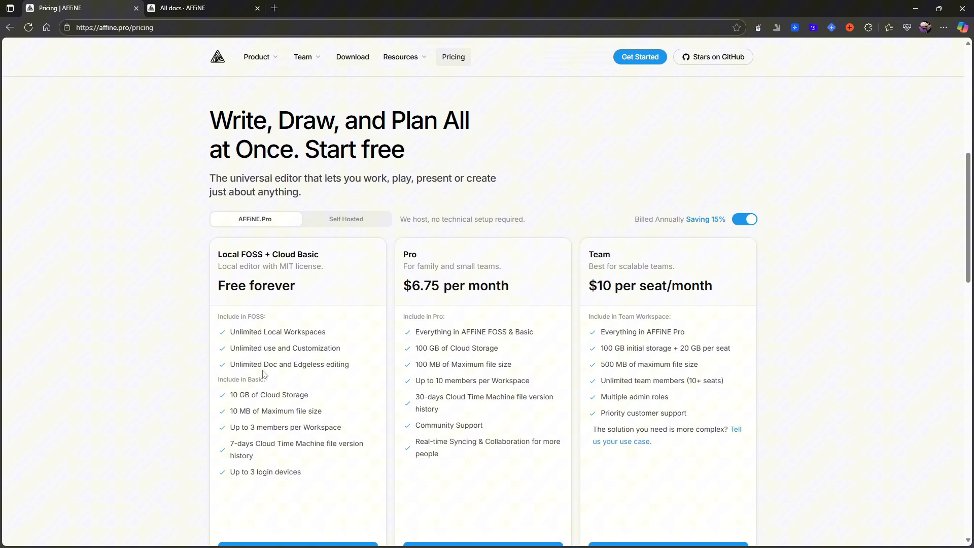
{"action": "mouse_move", "coordinate": [352, 372]}
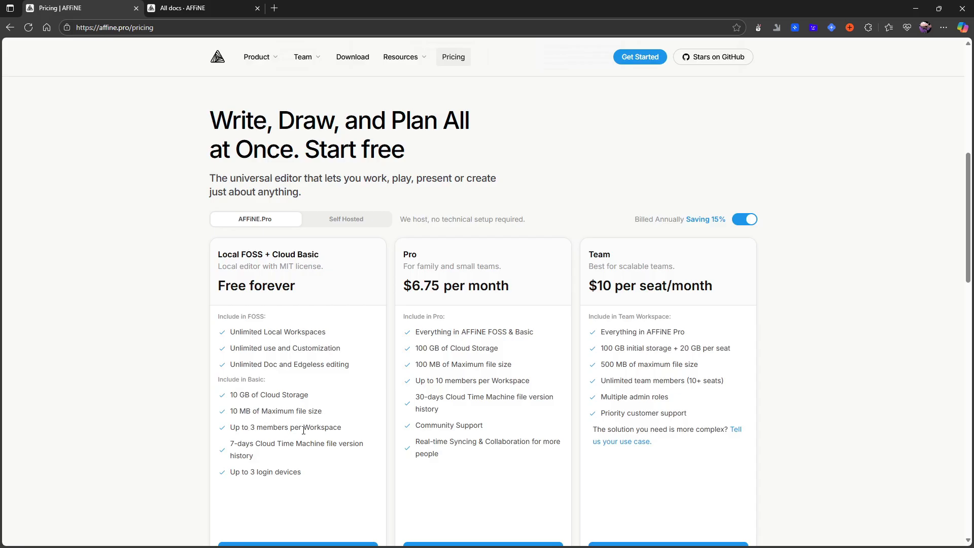
{"action": "mouse_move", "coordinate": [257, 448]}
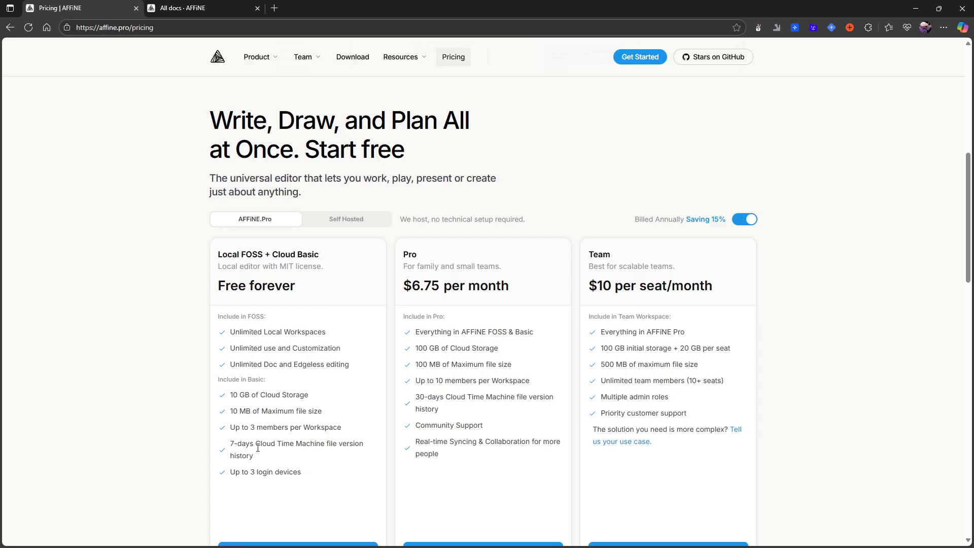
{"action": "mouse_move", "coordinate": [341, 446]}
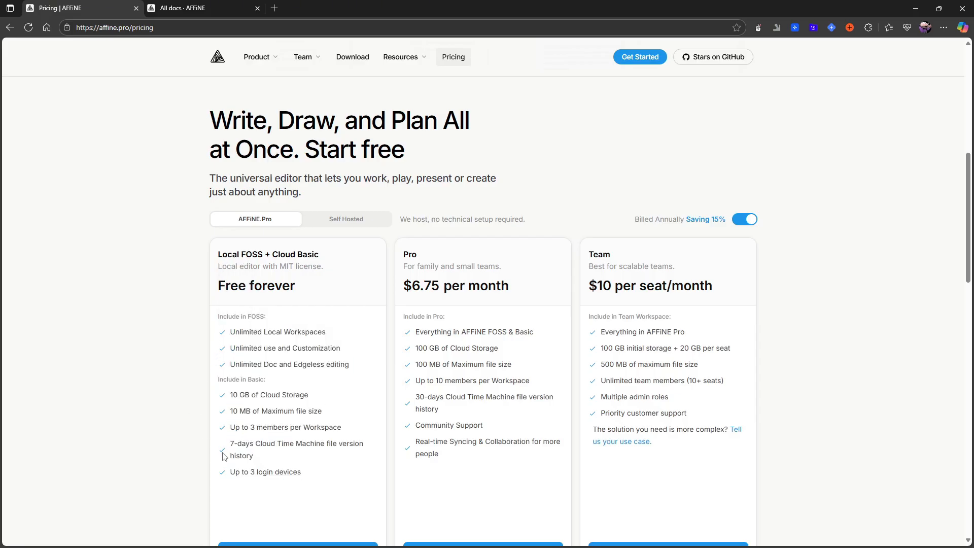
{"action": "mouse_move", "coordinate": [240, 474]}
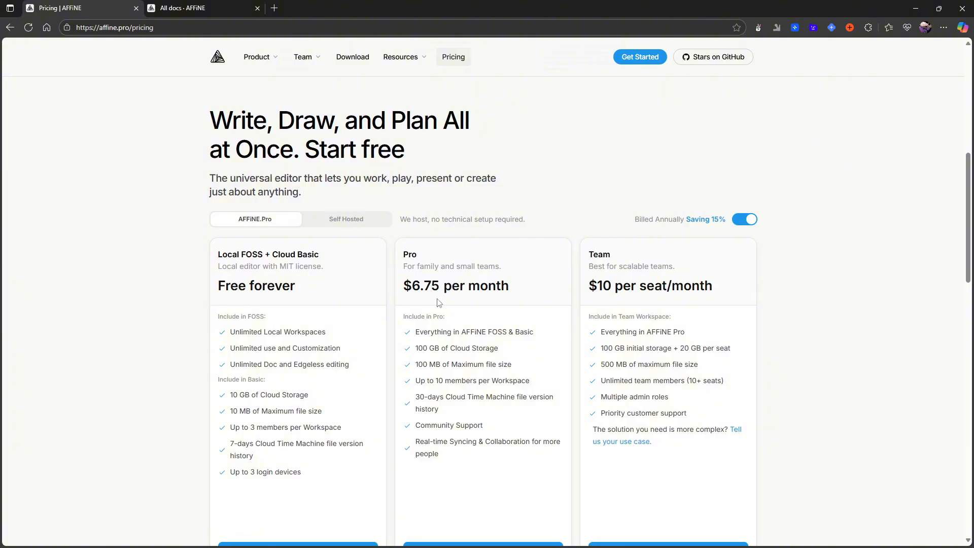
{"action": "mouse_move", "coordinate": [234, 329]}
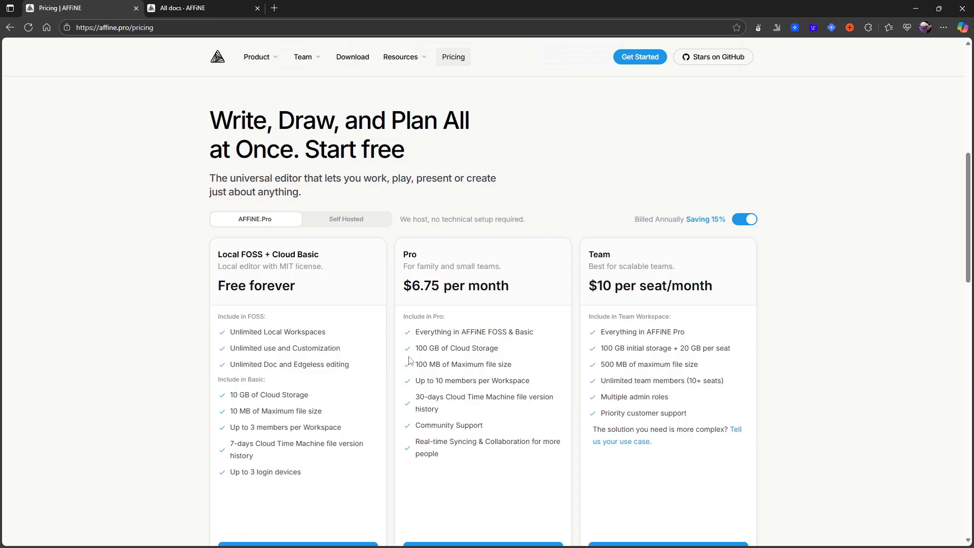
{"action": "mouse_move", "coordinate": [500, 359]}
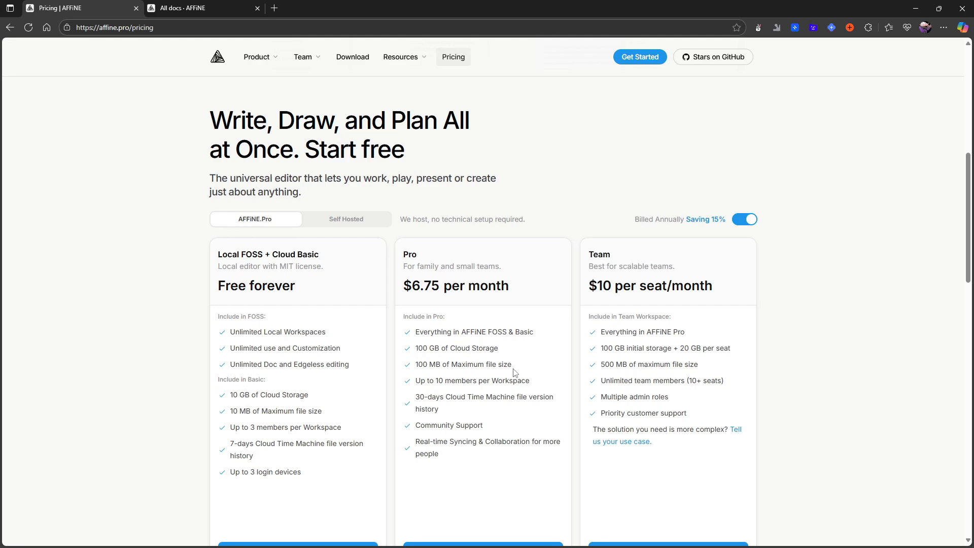
{"action": "mouse_move", "coordinate": [459, 382]}
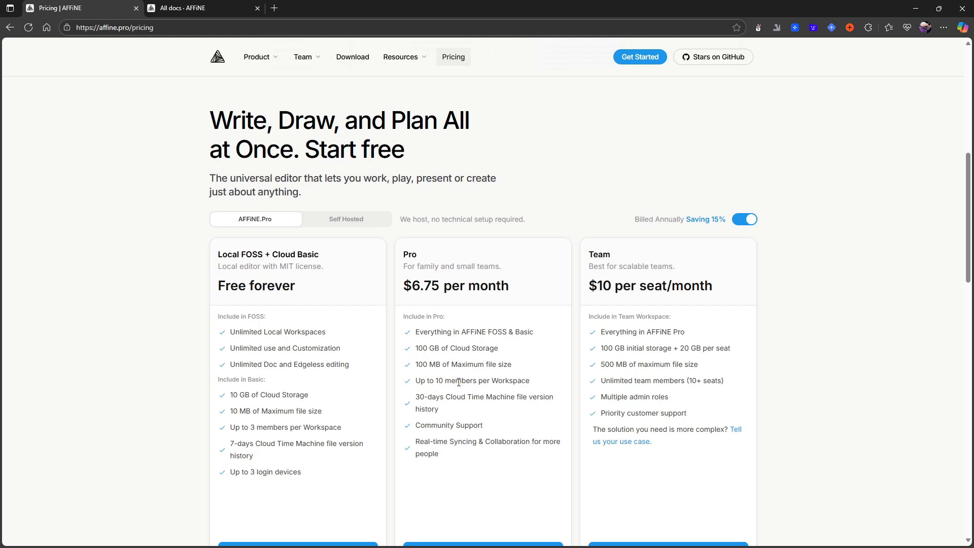
{"action": "mouse_move", "coordinate": [445, 394]}
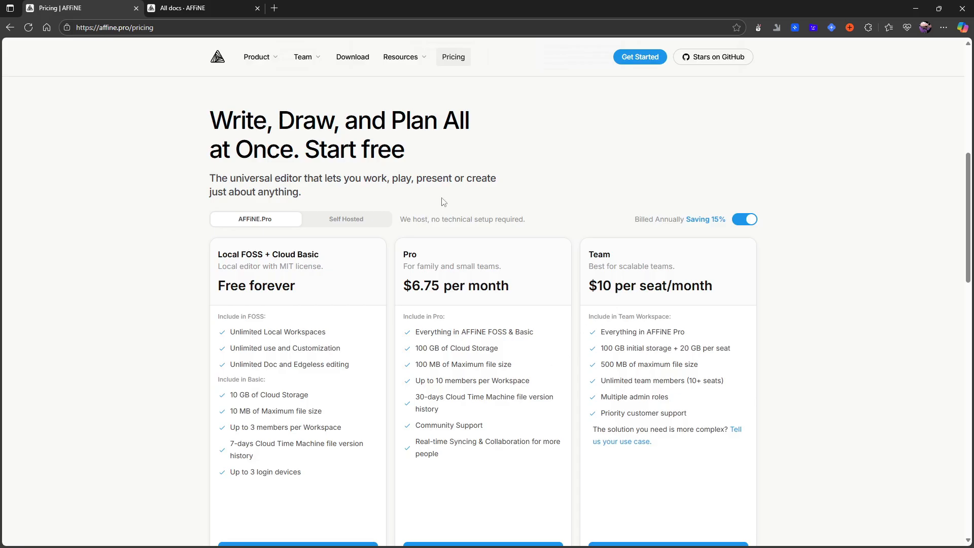
{"action": "left_click", "coordinate": [346, 219]}
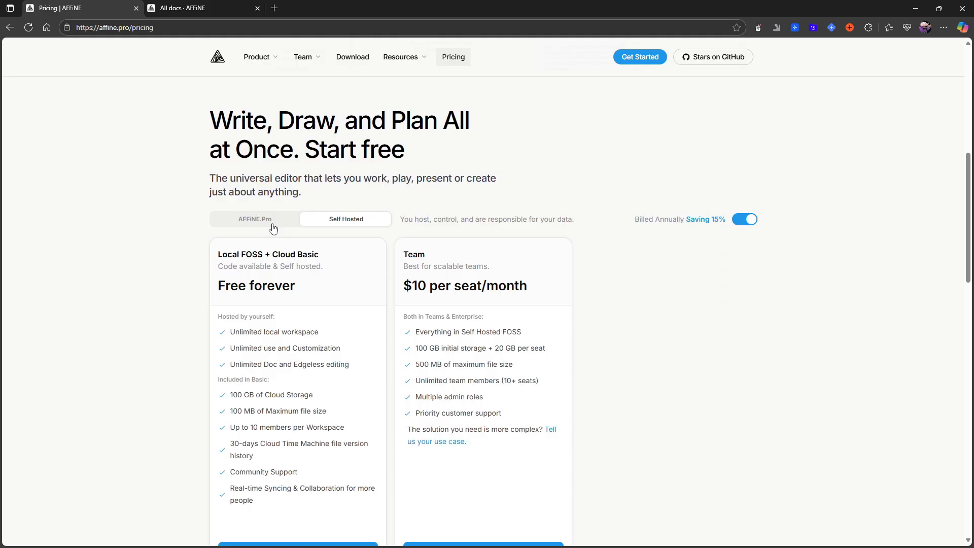
{"action": "left_click", "coordinate": [253, 219]}
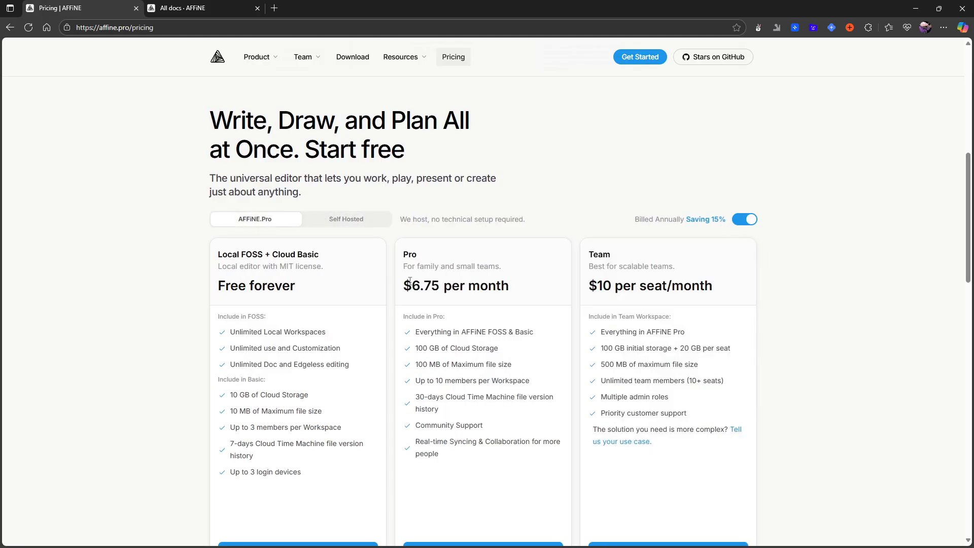
{"action": "left_click", "coordinate": [745, 219]}
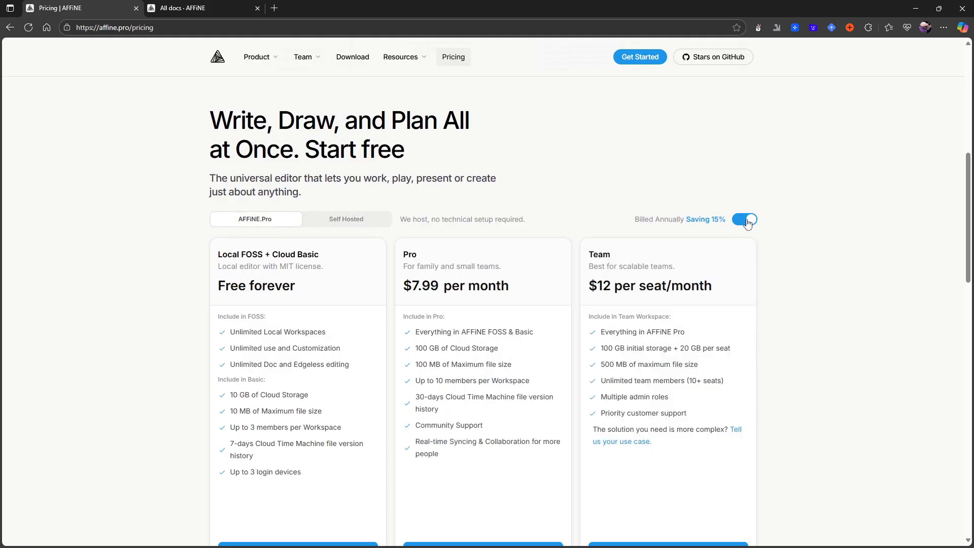
{"action": "left_click", "coordinate": [744, 219]}
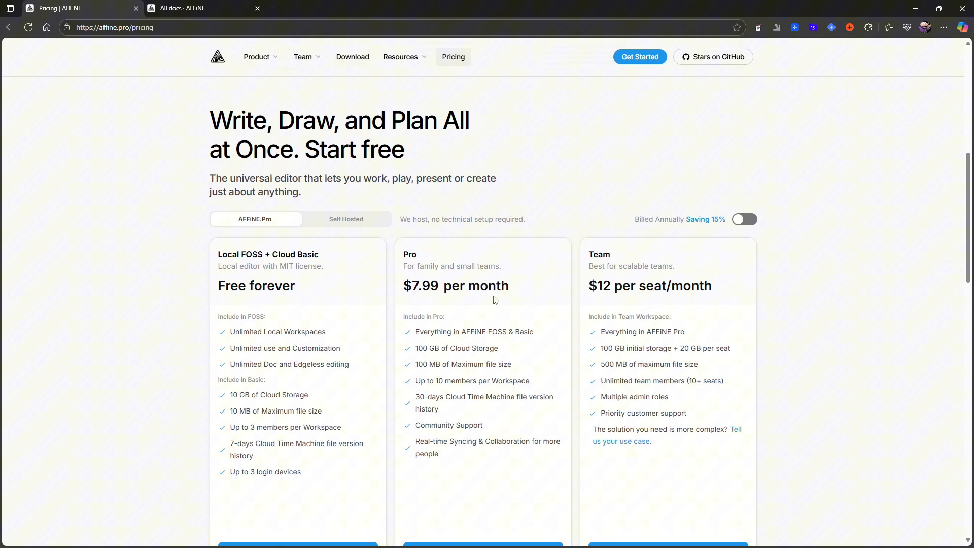
{"action": "mouse_move", "coordinate": [550, 283]}
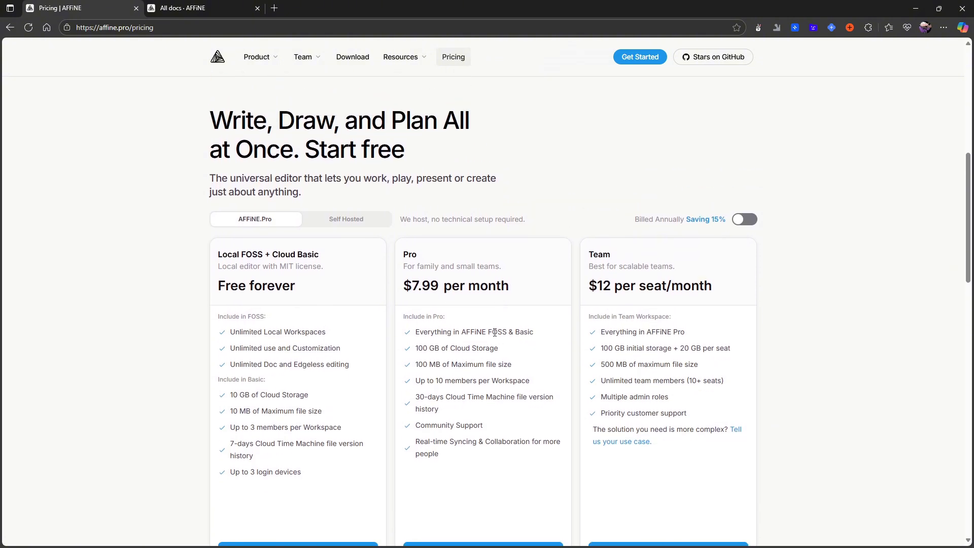
{"action": "mouse_move", "coordinate": [369, 304]}
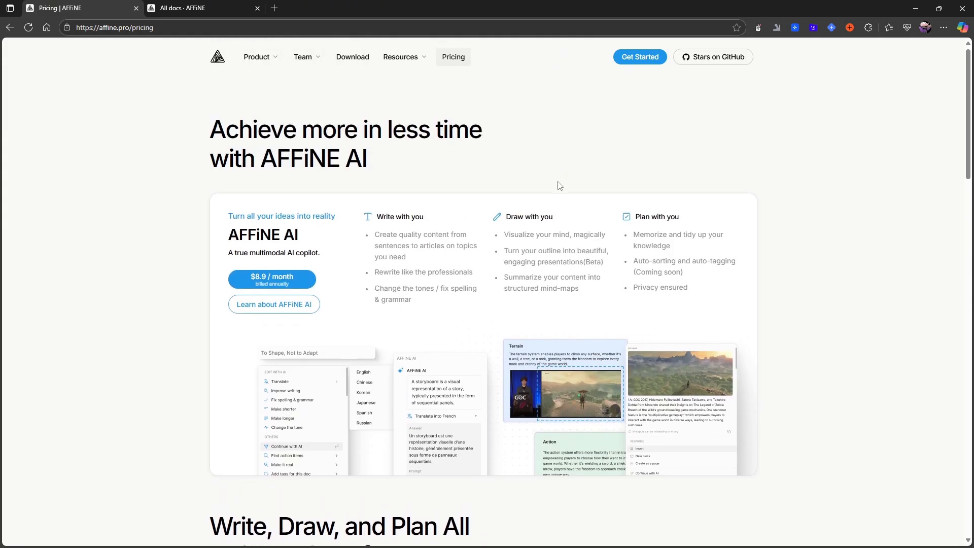
{"action": "scroll", "scroll_direction": "down", "scroll_amount": 3}
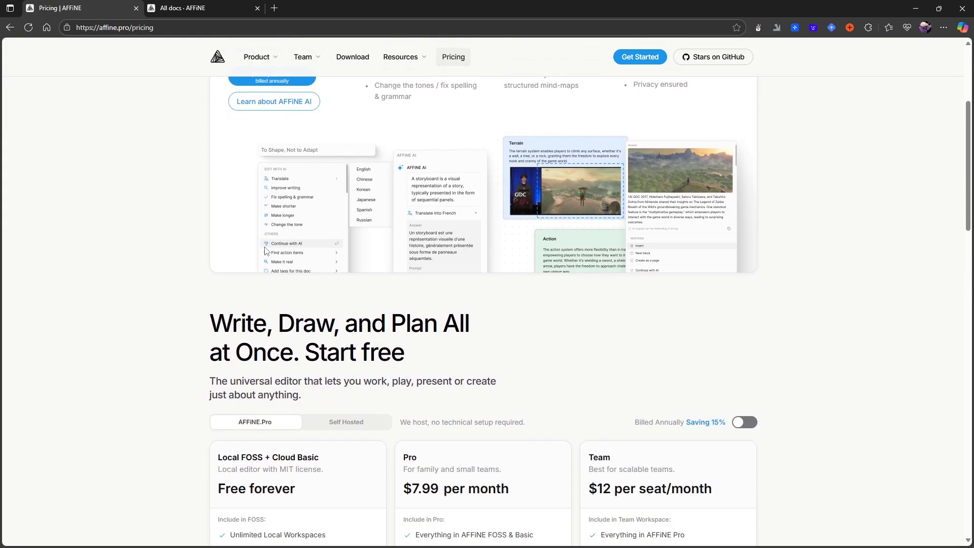
{"action": "scroll", "scroll_direction": "down", "scroll_amount": 3}
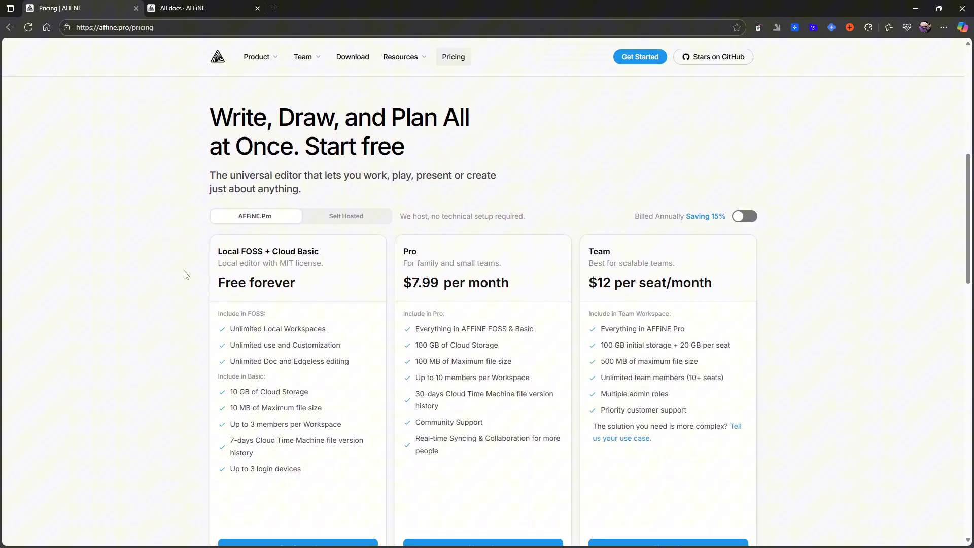
{"action": "scroll", "scroll_direction": "down", "scroll_amount": 3}
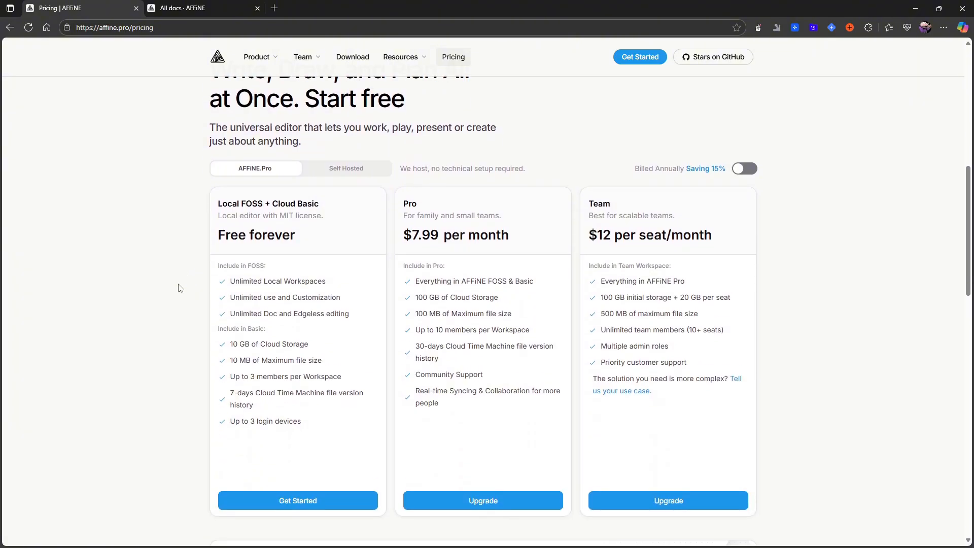
{"action": "mouse_move", "coordinate": [210, 156]}
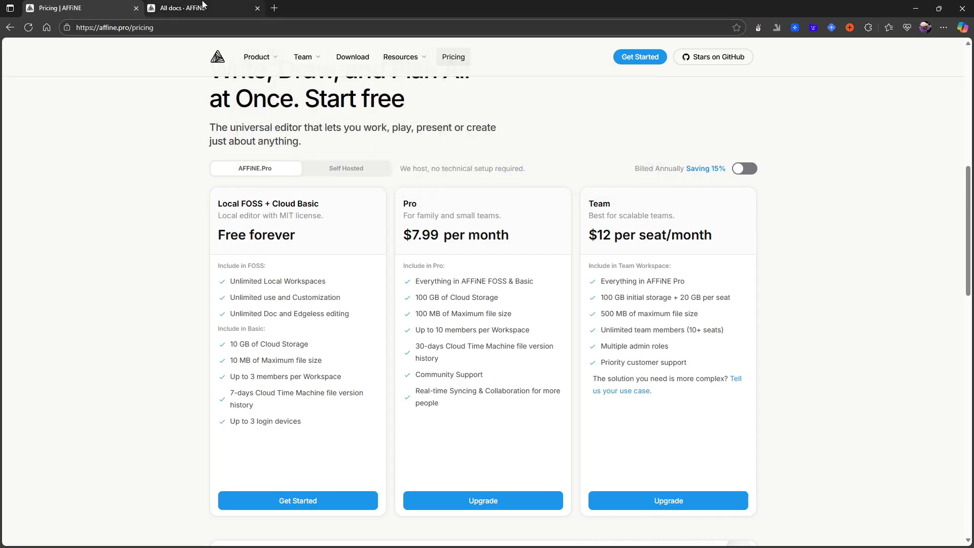
Return to the AFFiNE workspace and reach the Journals view via Intelligence.
{"action": "left_click", "coordinate": [199, 7]}
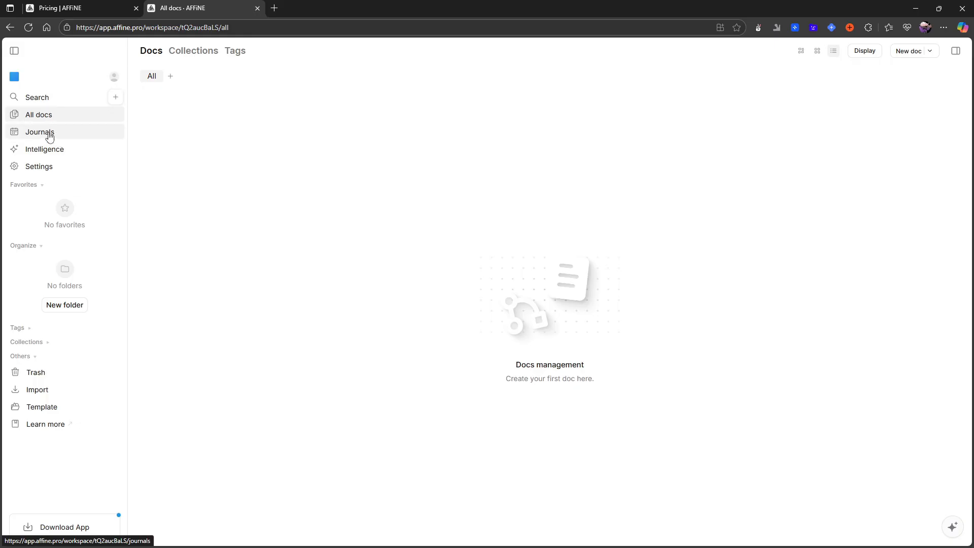
{"action": "left_click", "coordinate": [45, 149]}
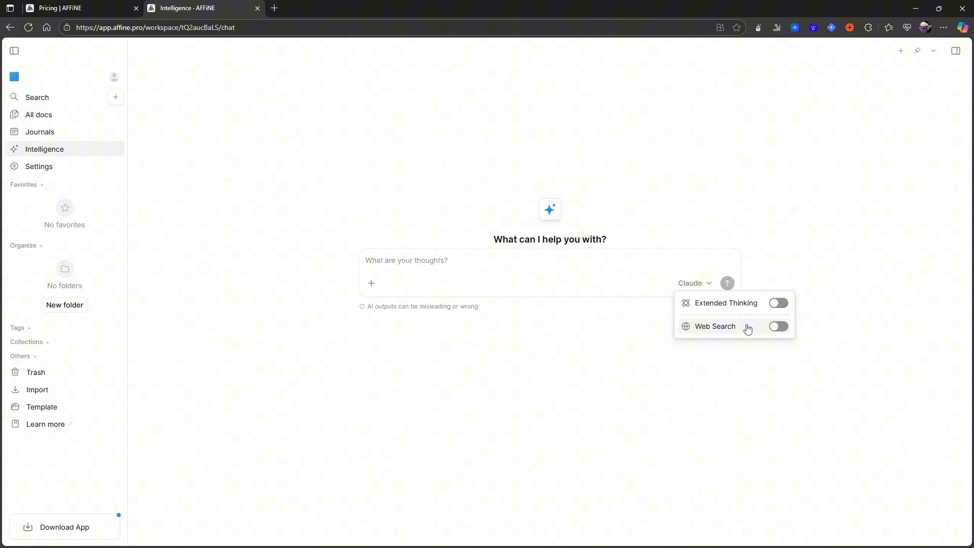
{"action": "mouse_move", "coordinate": [714, 297]}
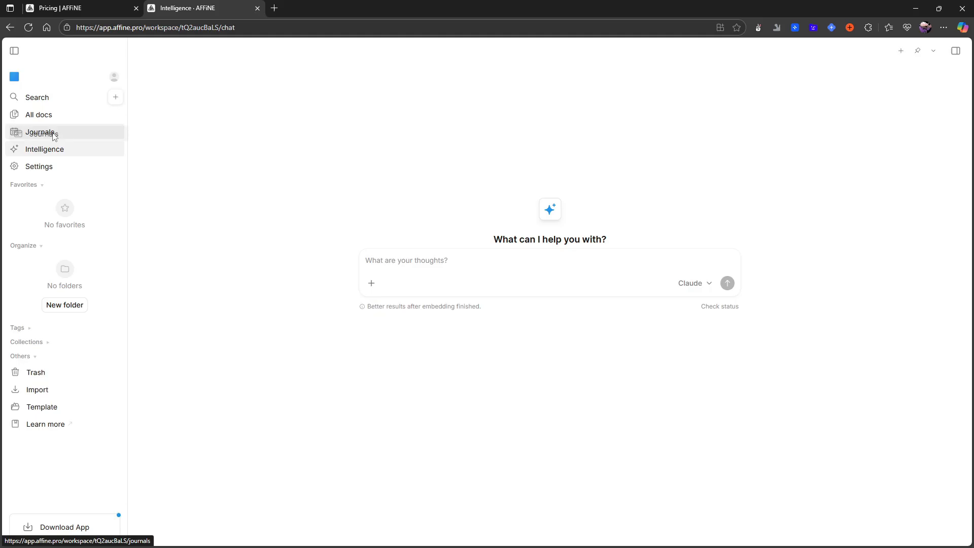
{"action": "left_click", "coordinate": [40, 131]}
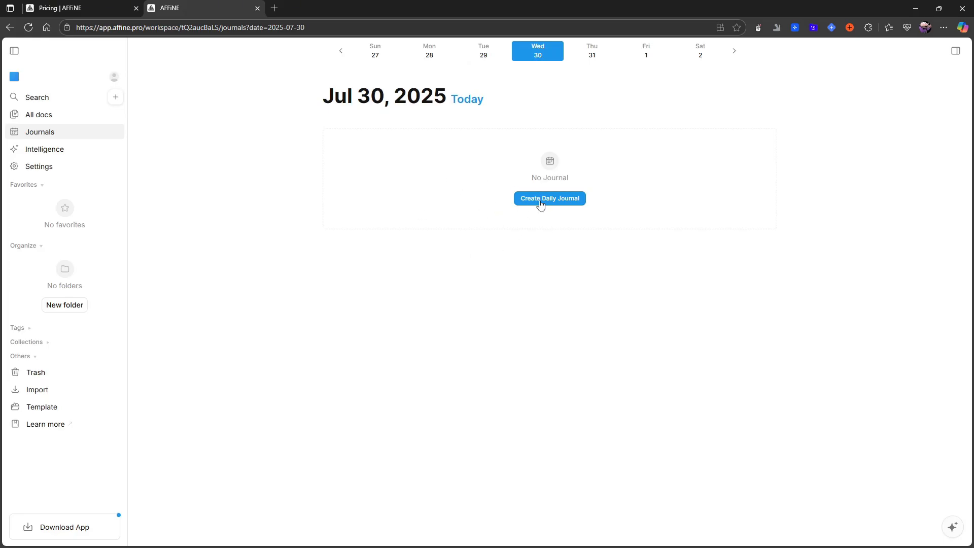
Create the Jul 30, 2025 daily journal, peek at Jul 31, and focus its empty body.
{"action": "left_click", "coordinate": [549, 198]}
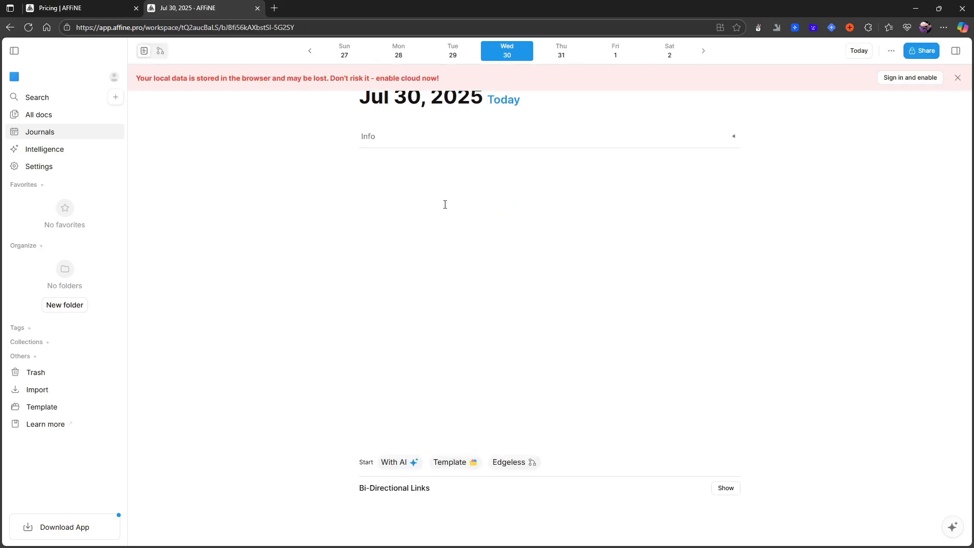
{"action": "left_click", "coordinate": [425, 172]}
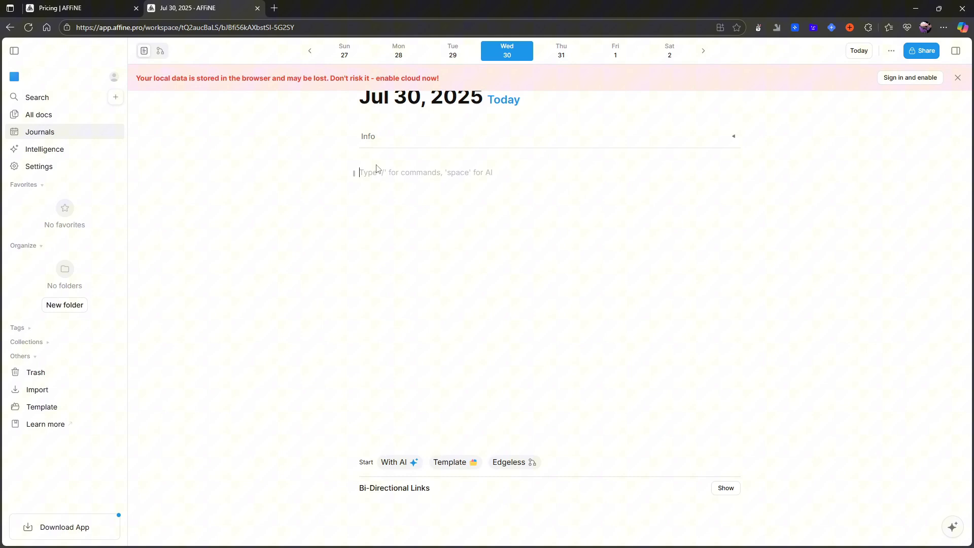
{"action": "left_click", "coordinate": [560, 50]}
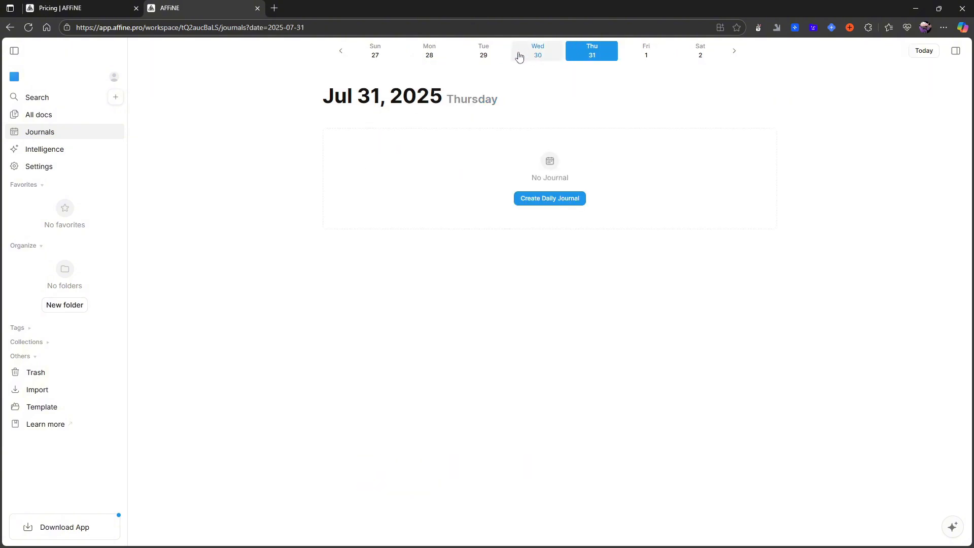
{"action": "left_click", "coordinate": [537, 50]}
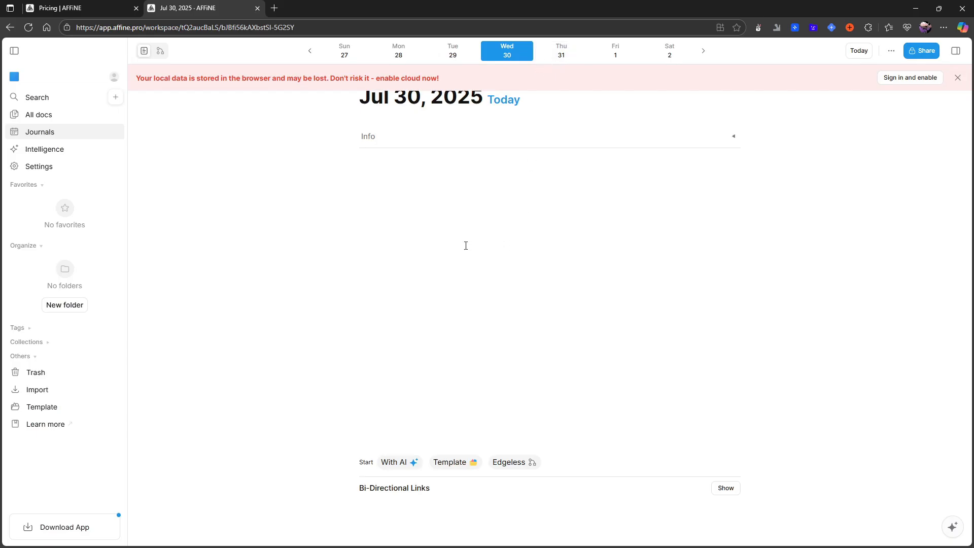
{"action": "left_click", "coordinate": [465, 168]}
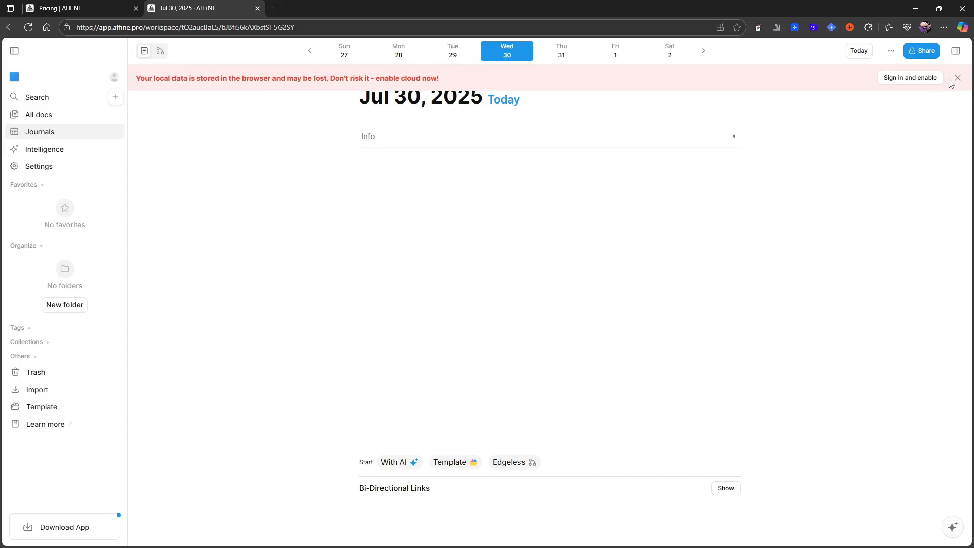
Dismiss the local-data warning and browse the slash command menu's block options.
{"action": "left_click", "coordinate": [957, 78]}
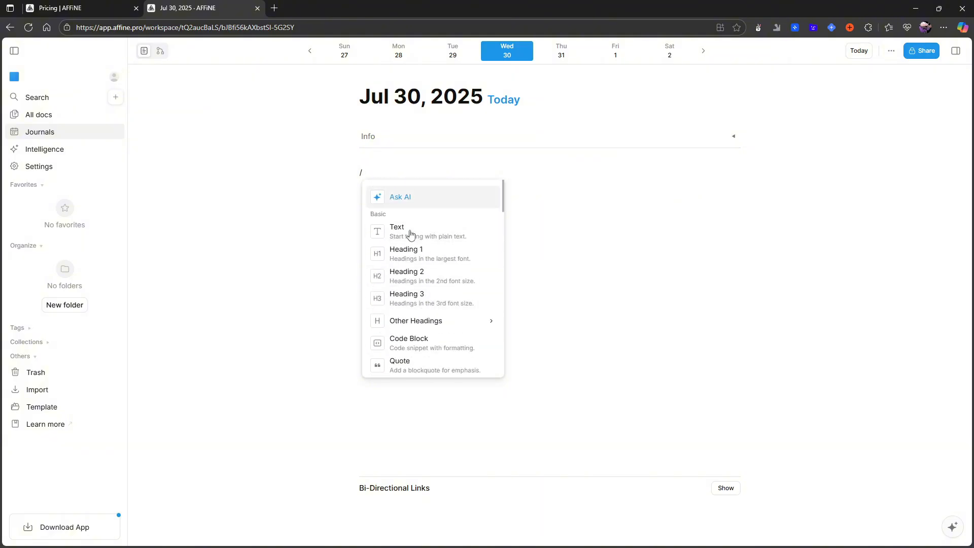
{"action": "scroll", "scroll_direction": "down", "scroll_amount": 3}
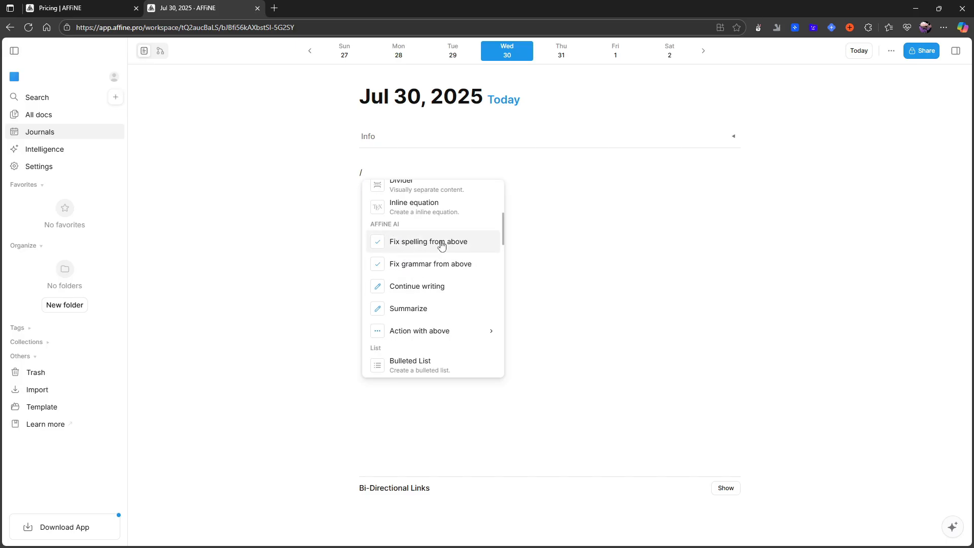
{"action": "mouse_move", "coordinate": [432, 309]}
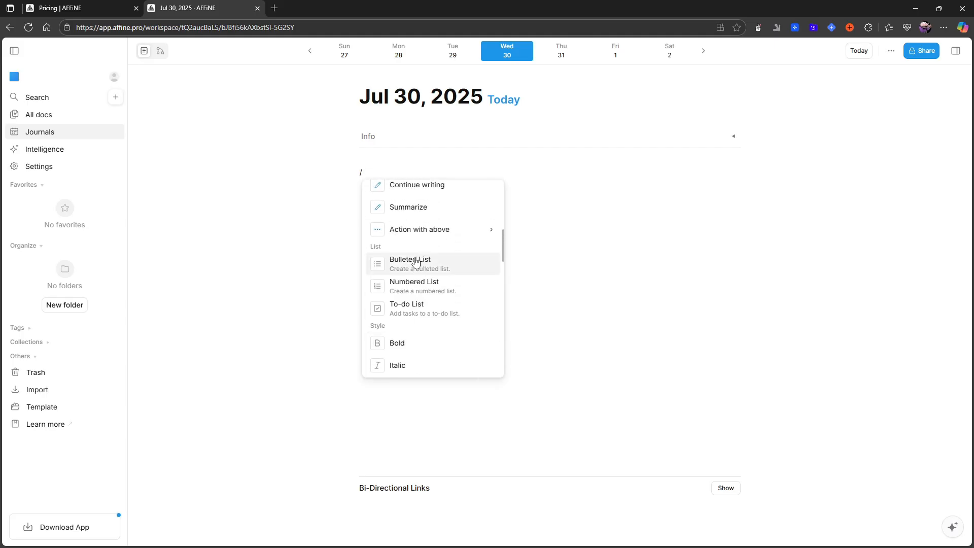
{"action": "scroll", "scroll_direction": "down", "scroll_amount": 3}
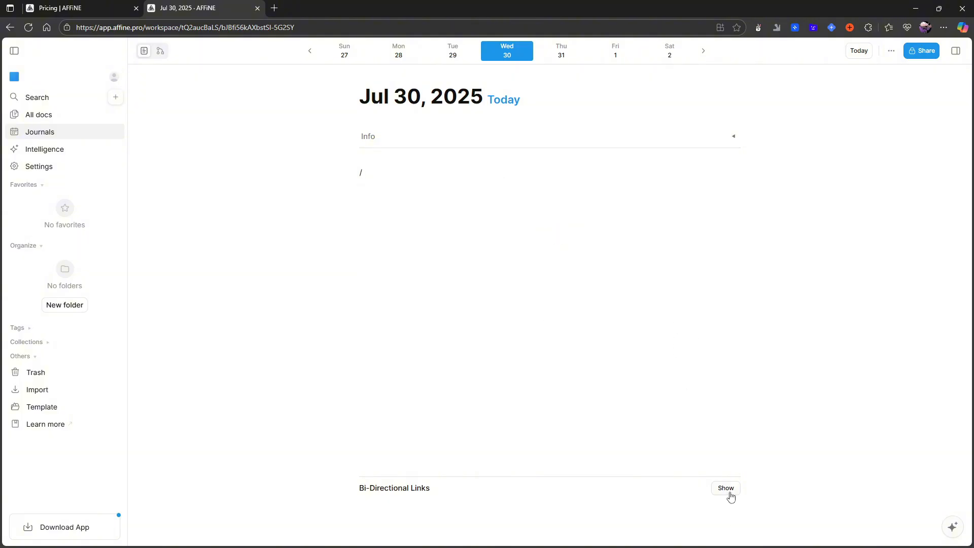
Show the journal's bi-directional links and insert a New Doc via /doc.
{"action": "left_click", "coordinate": [725, 488]}
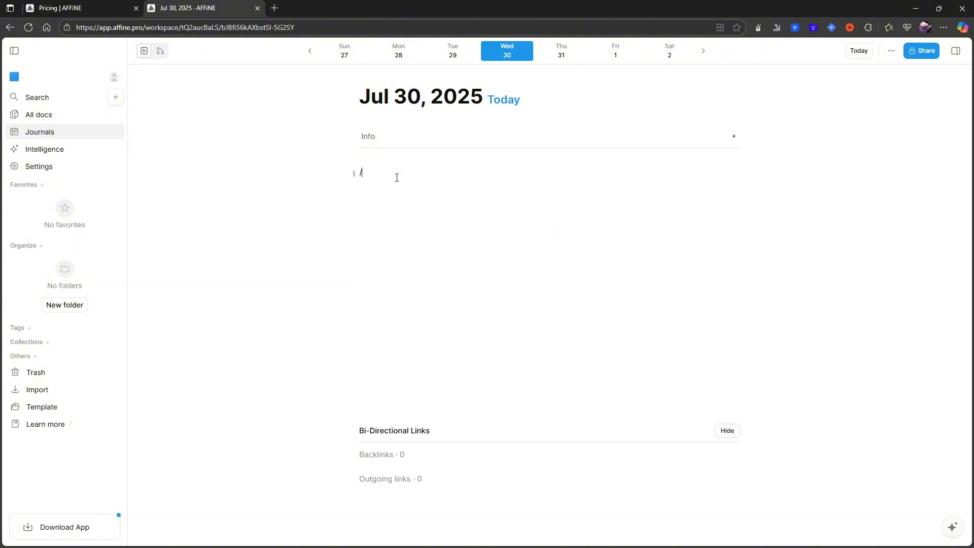
{"action": "type", "text": "do"}
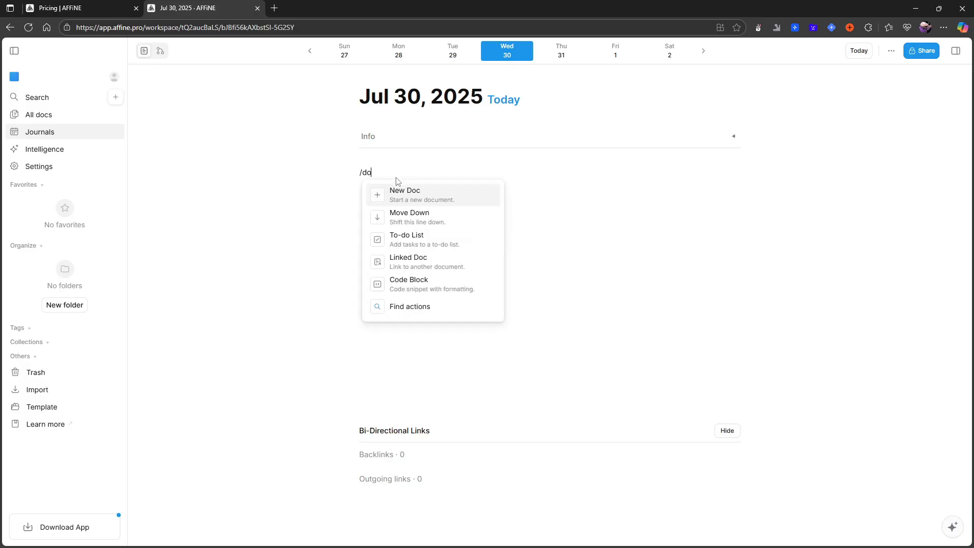
{"action": "type", "text": "c"}
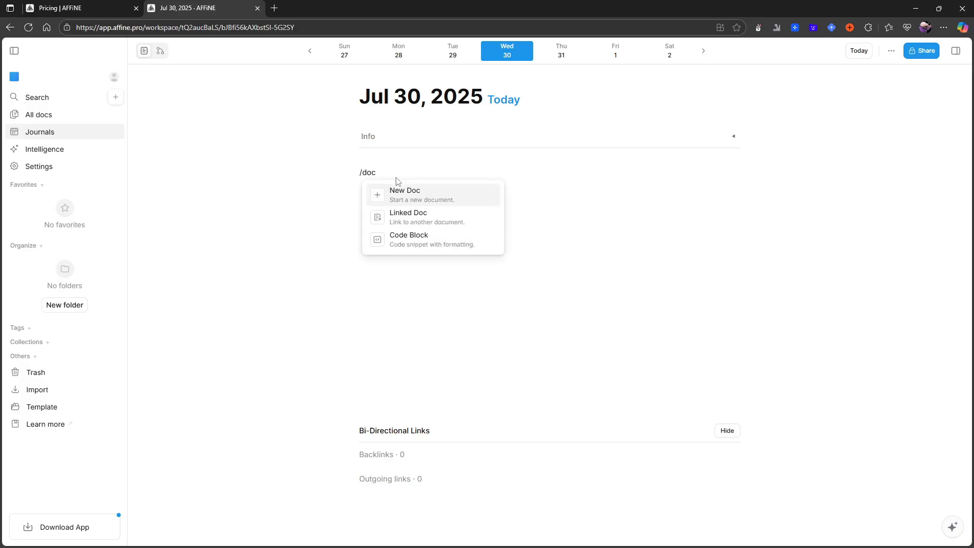
{"action": "left_click", "coordinate": [405, 193]}
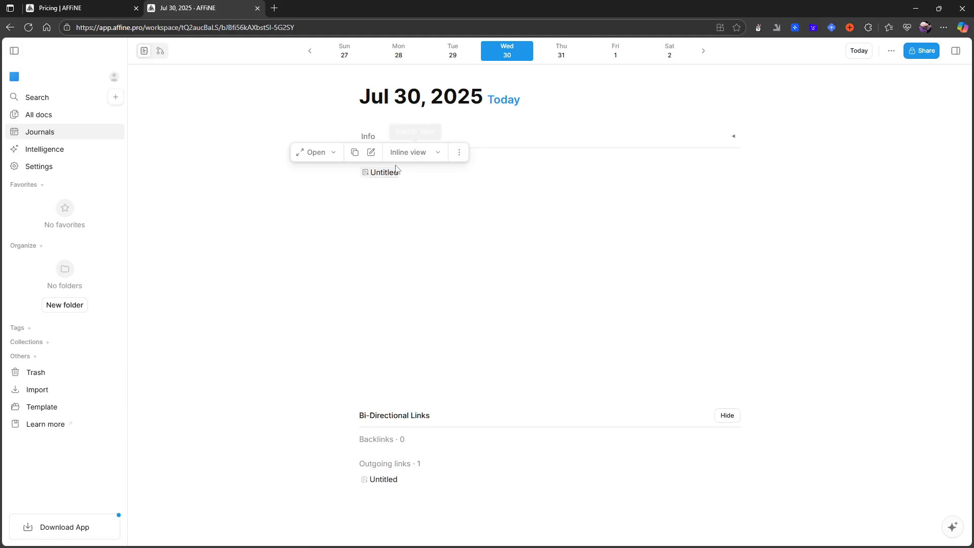
{"action": "mouse_move", "coordinate": [383, 173]}
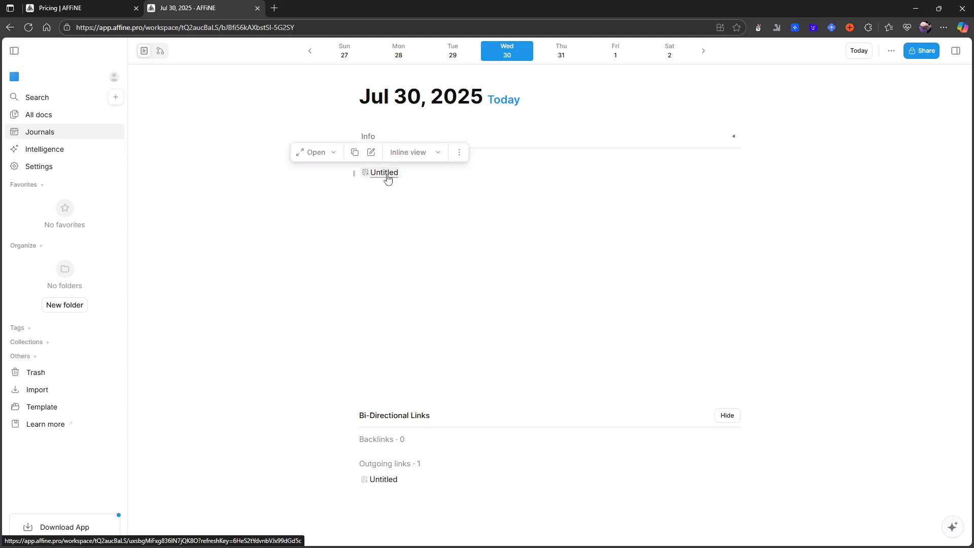
Title the new linked doc 'Test' and return to today's journal.
{"action": "left_click", "coordinate": [383, 172]}
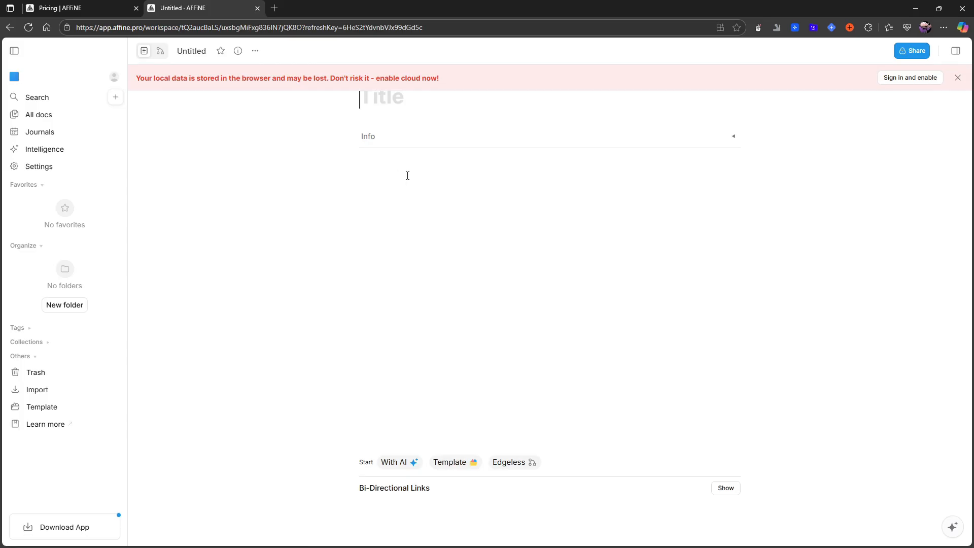
{"action": "type", "text": "Test"}
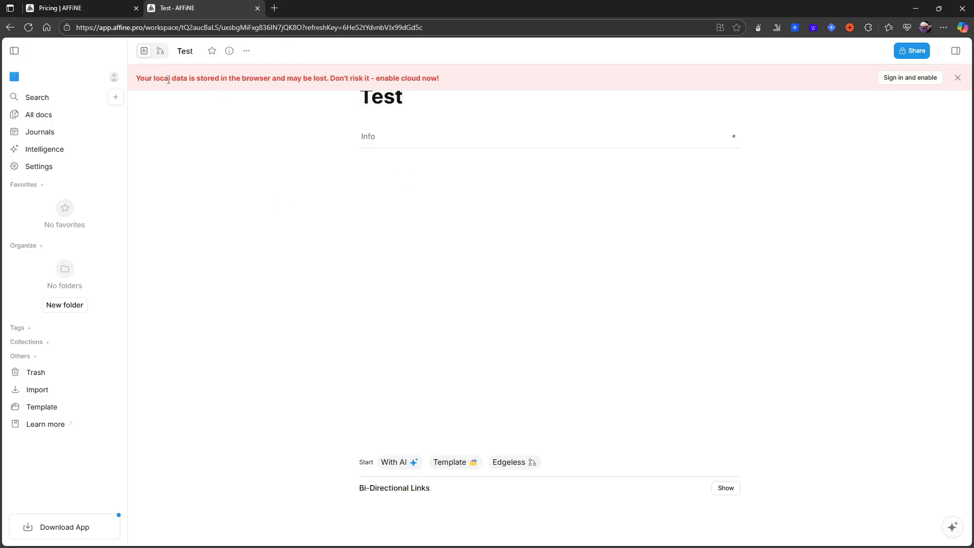
{"action": "left_click", "coordinate": [39, 132]}
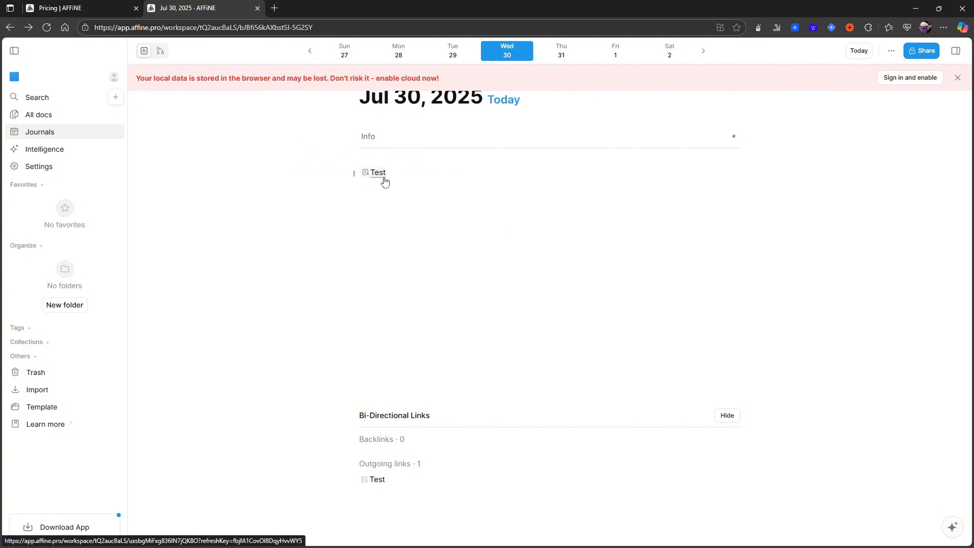
{"action": "type", "text": "@"}
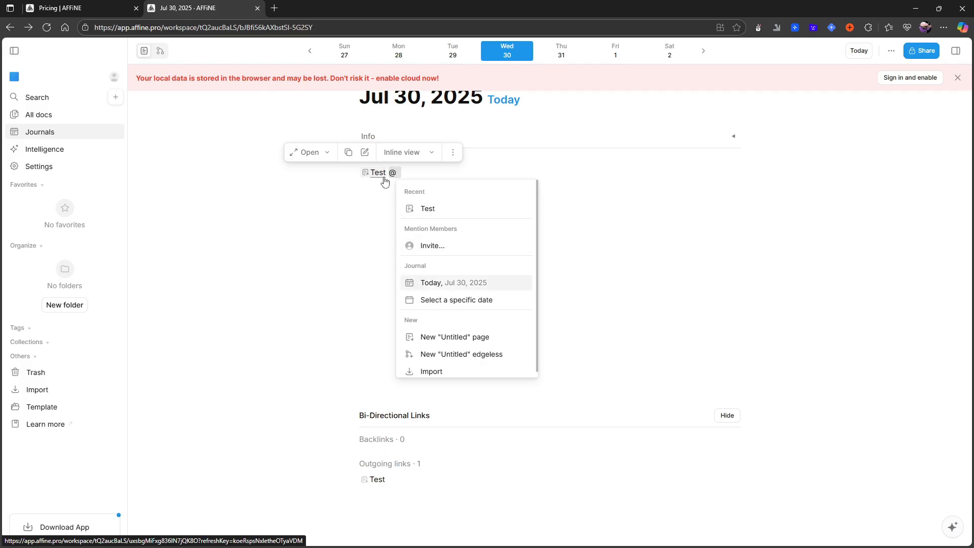
{"action": "left_click", "coordinate": [452, 282]}
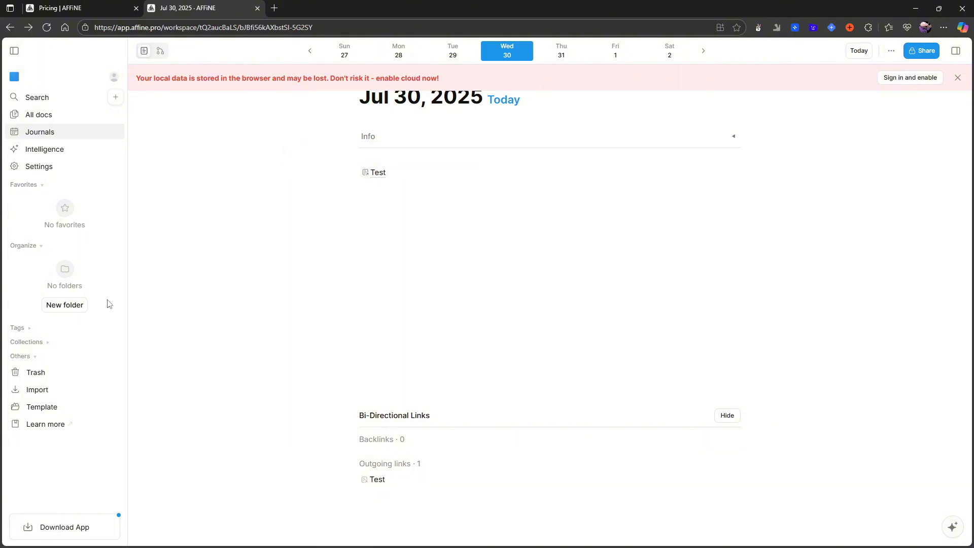
{"action": "mouse_move", "coordinate": [65, 304]}
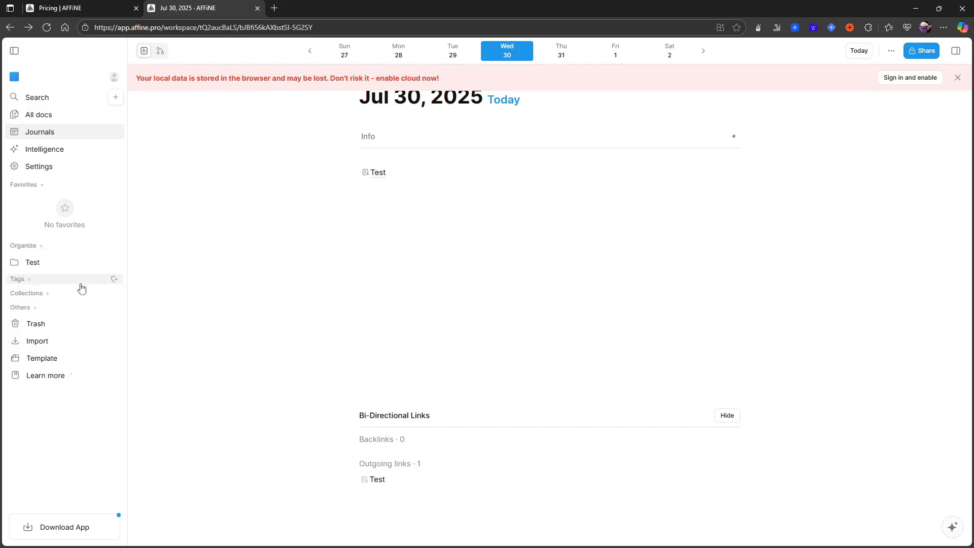
Toggle the sidebar Tags section and start a new line below the Test link.
{"action": "left_click", "coordinate": [18, 277]}
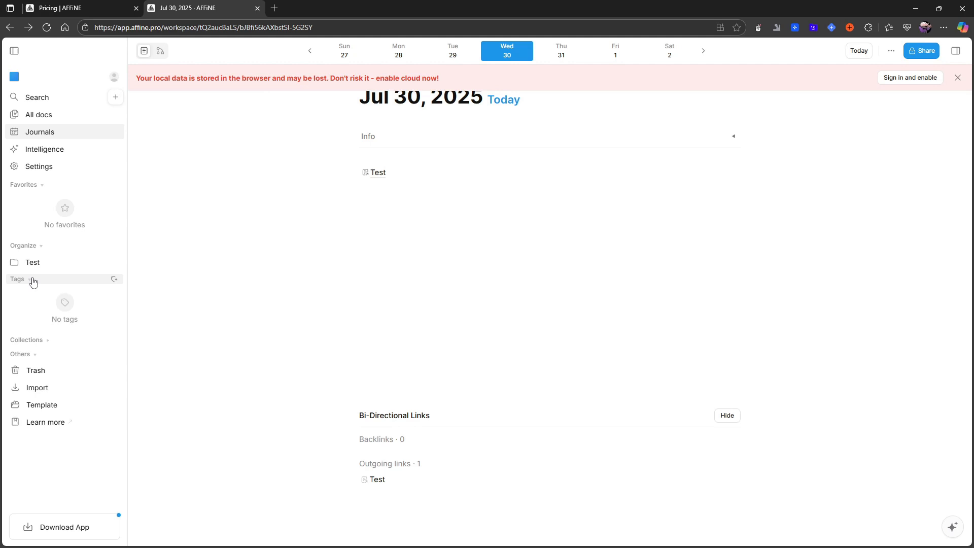
{"action": "left_click", "coordinate": [18, 277]}
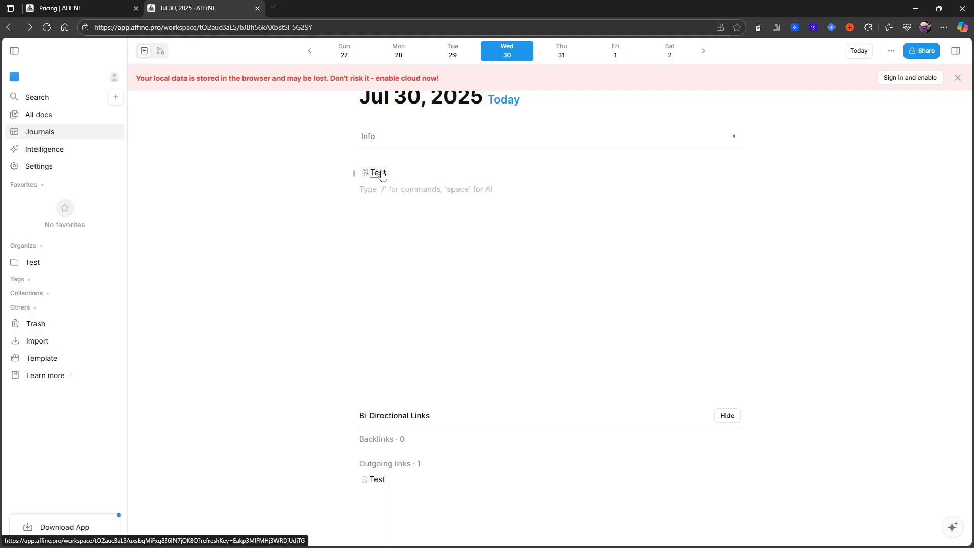
{"action": "mouse_move", "coordinate": [398, 203]}
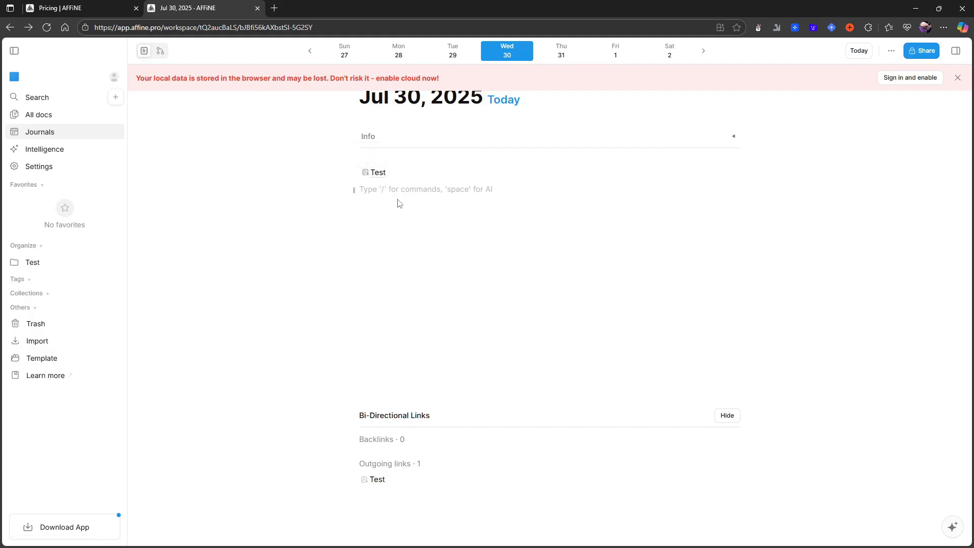
{"action": "left_click", "coordinate": [397, 189]}
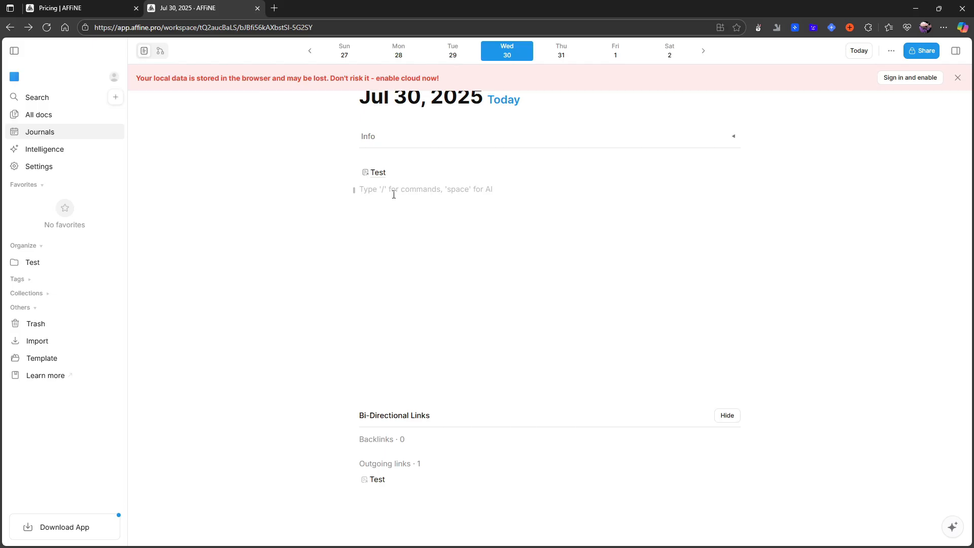
Follow the Test link and write a line 'Test -' with placeholder letters.
{"action": "type", "text": "Test"}
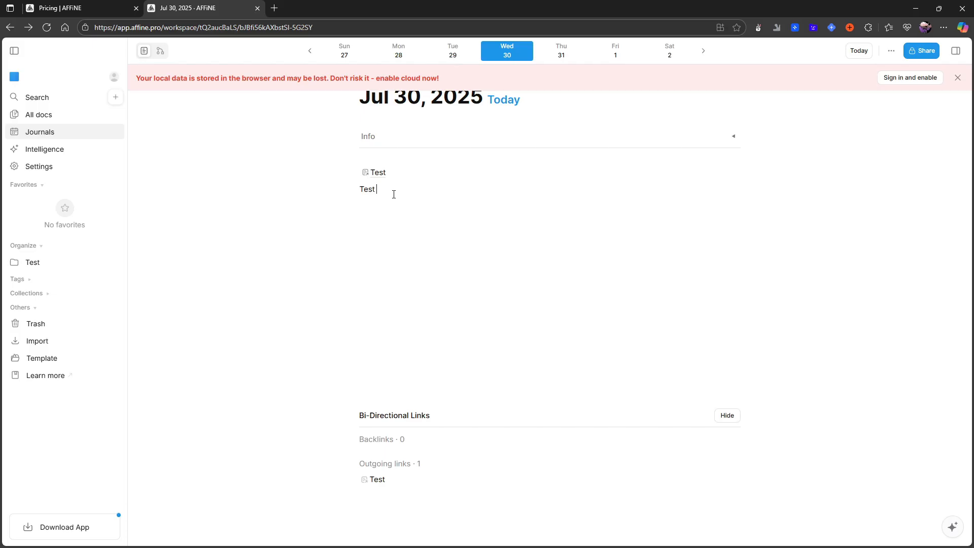
{"action": "type", "text": "- jr"}
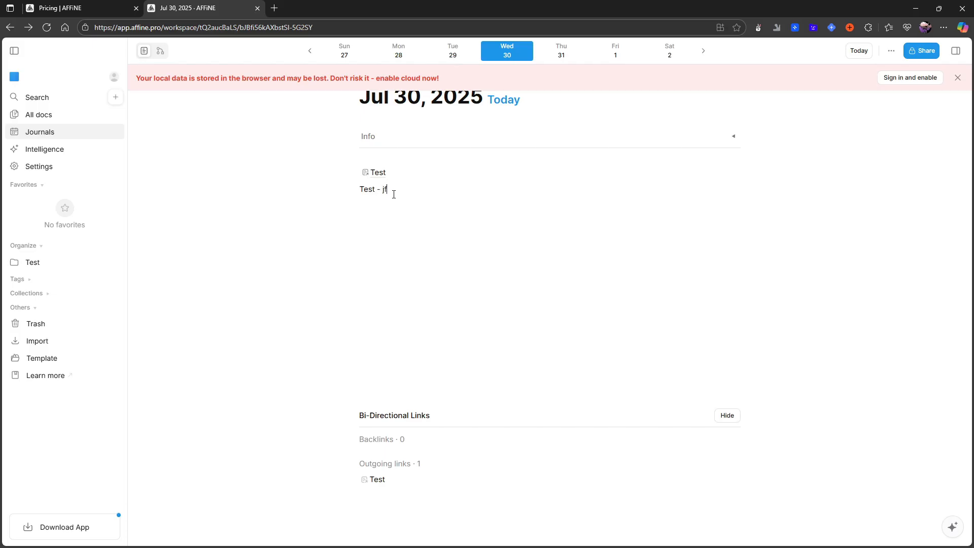
{"action": "type", "text": "krfdjsfbdjfbsjajb"}
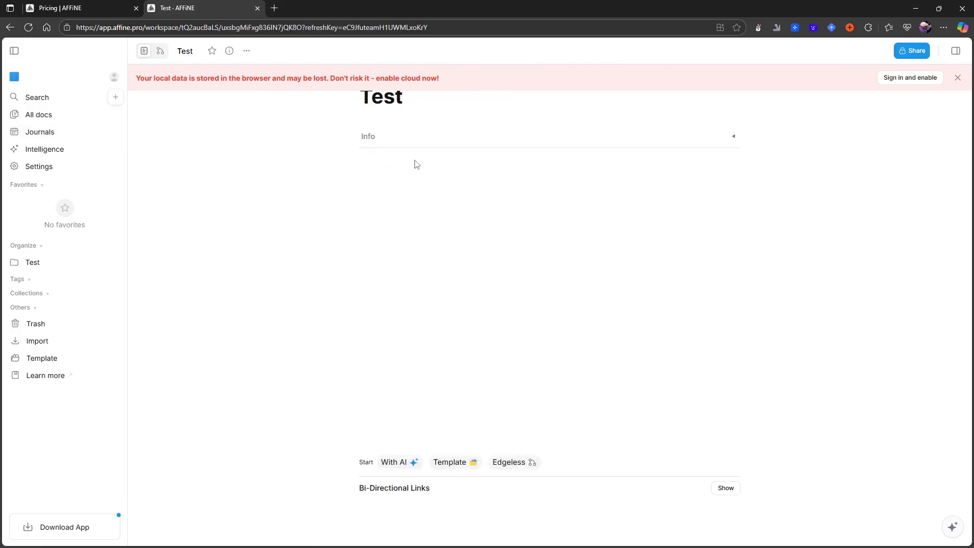
{"action": "type", "text": "Test - jfkrfdjsjbdjfbsjajb"}
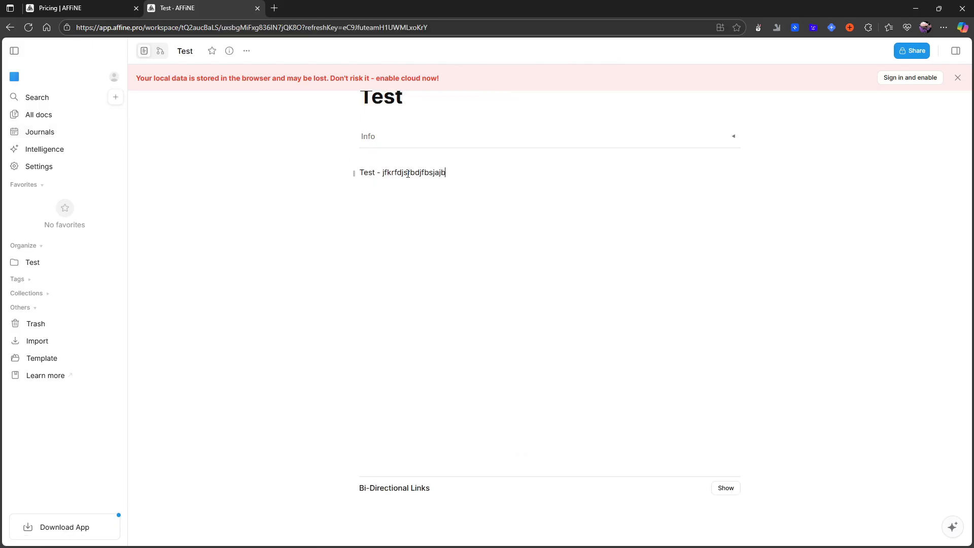
Select and replace the line with 'Test - jfkrfdjsfbdjfbsjajb'.
{"action": "left_click_drag", "start_coordinate": [379, 172], "coordinate": [445, 173]}
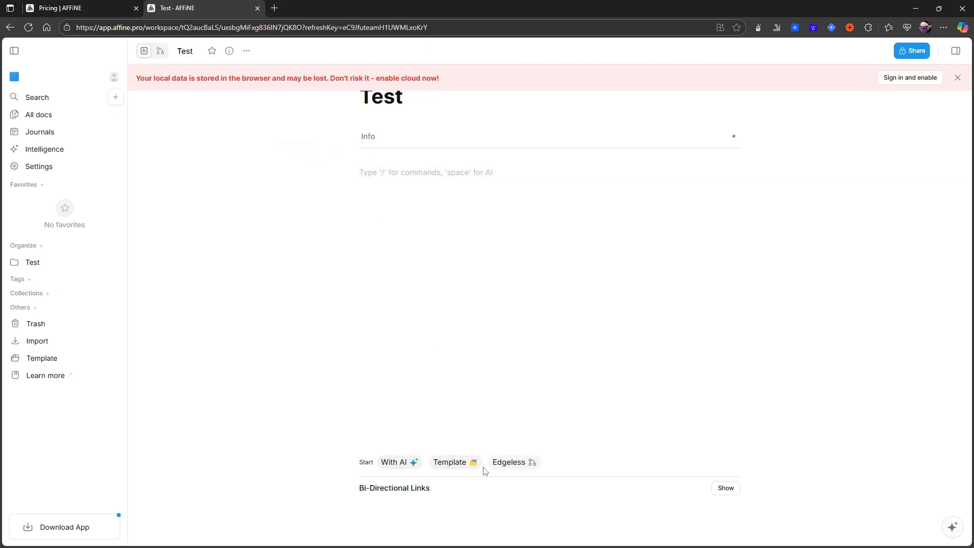
{"action": "mouse_move", "coordinate": [381, 199]}
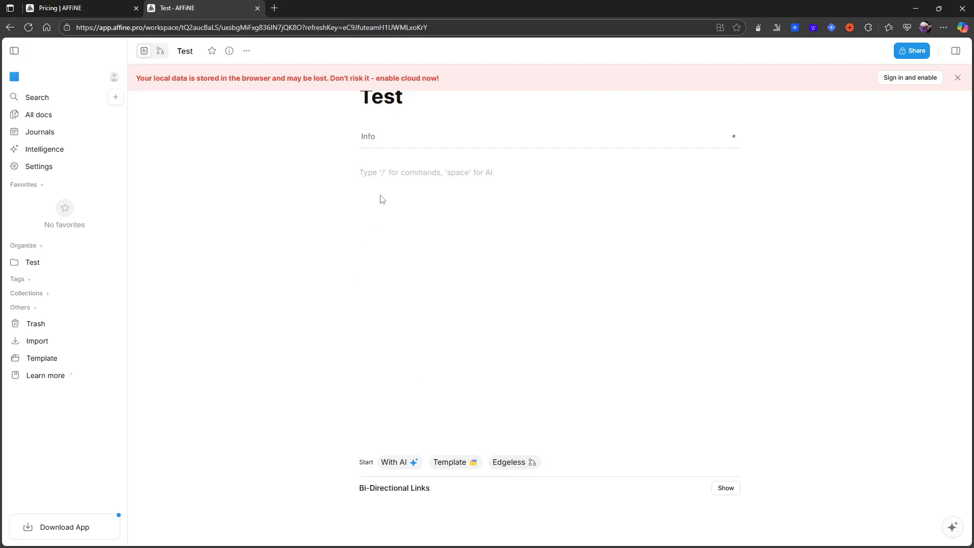
{"action": "type", "text": "Test - jfkrfdjsfbdjfbsjajb"}
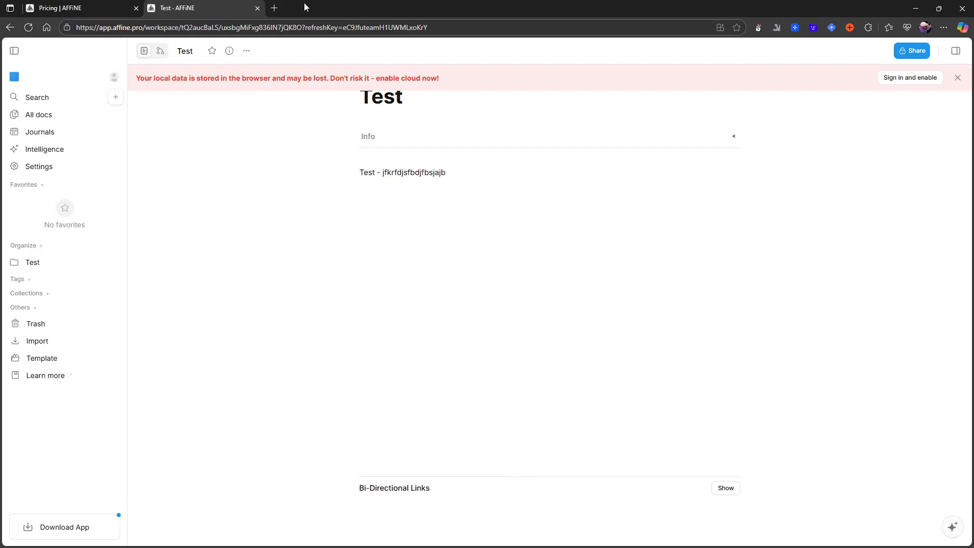
{"action": "mouse_move", "coordinate": [159, 51]}
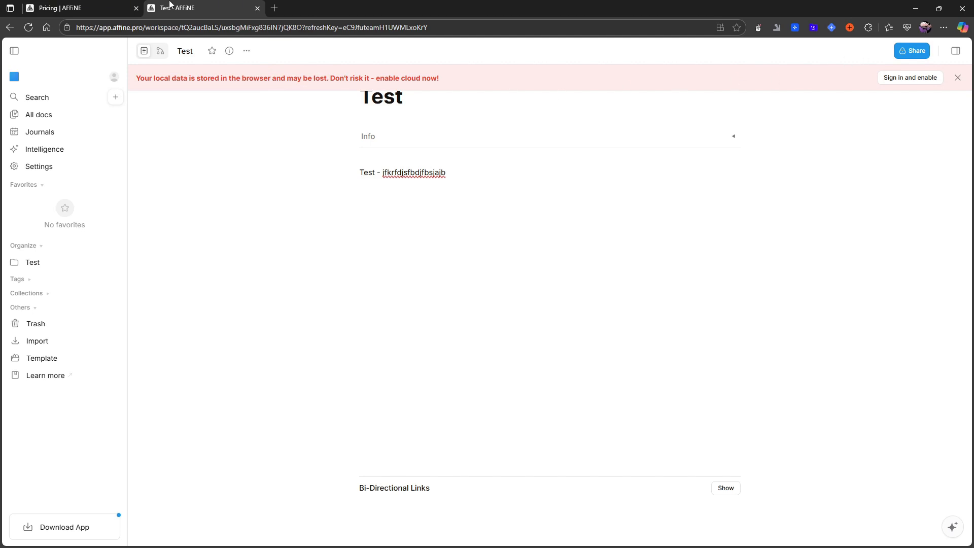
Switch Test to edgeless mode, place a yellow square and pen a loop around it.
{"action": "left_click", "coordinate": [159, 51]}
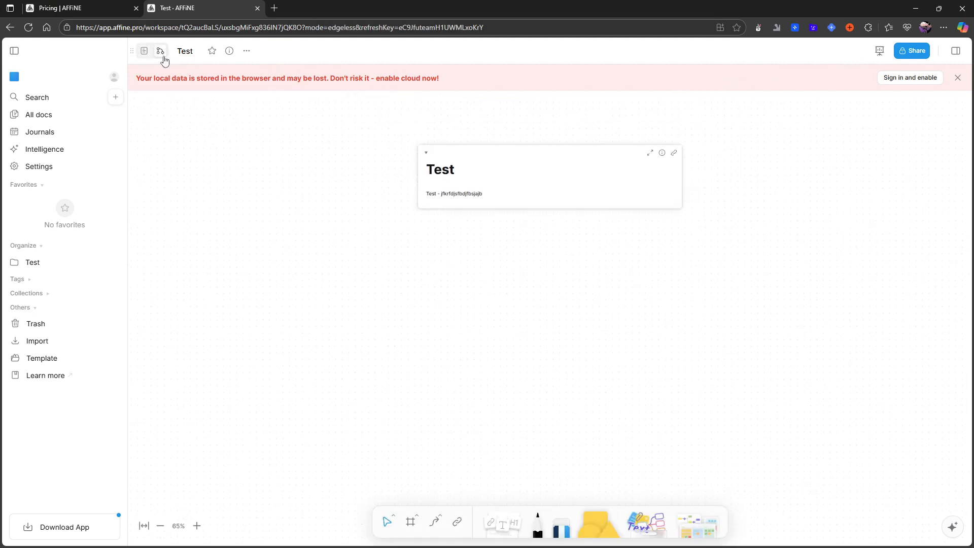
{"action": "mouse_move", "coordinate": [211, 121]}
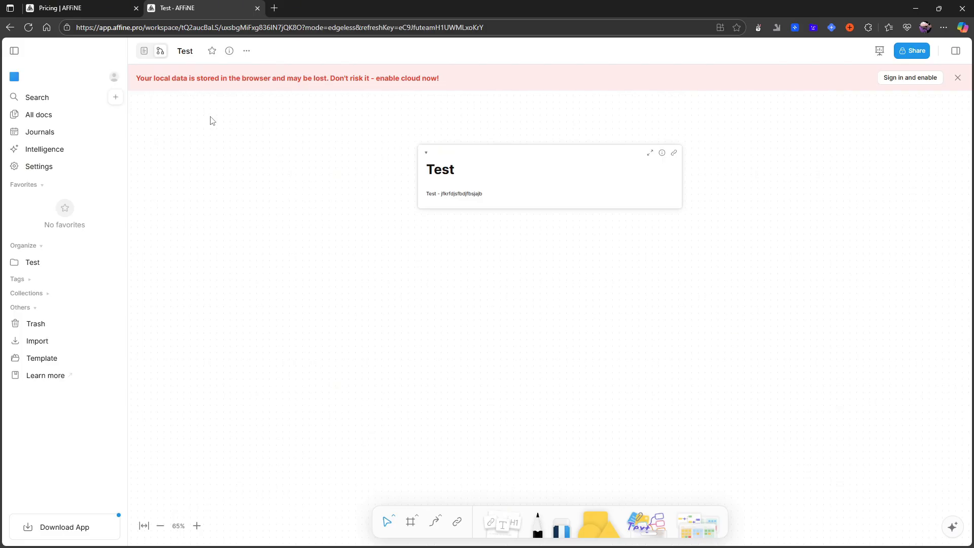
{"action": "mouse_move", "coordinate": [501, 195]}
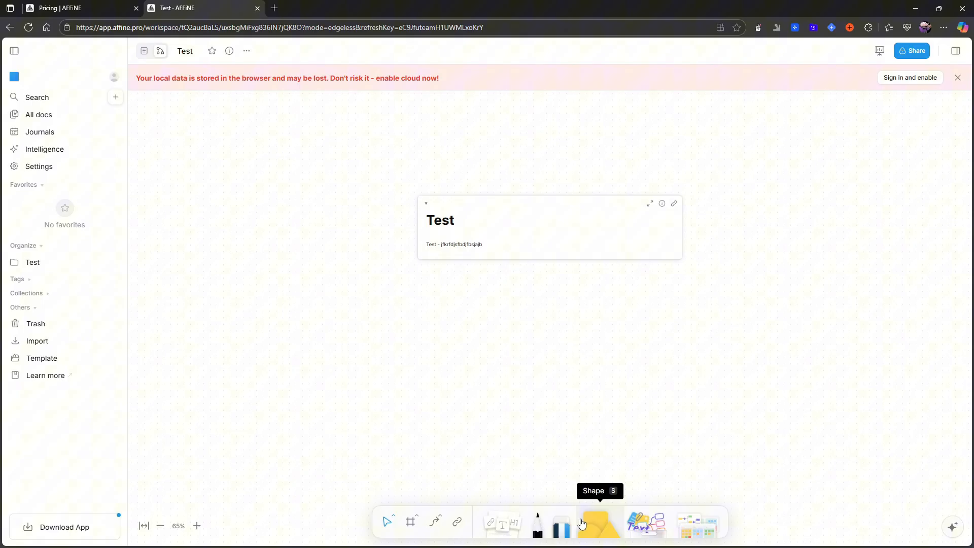
{"action": "left_click", "coordinate": [598, 521]}
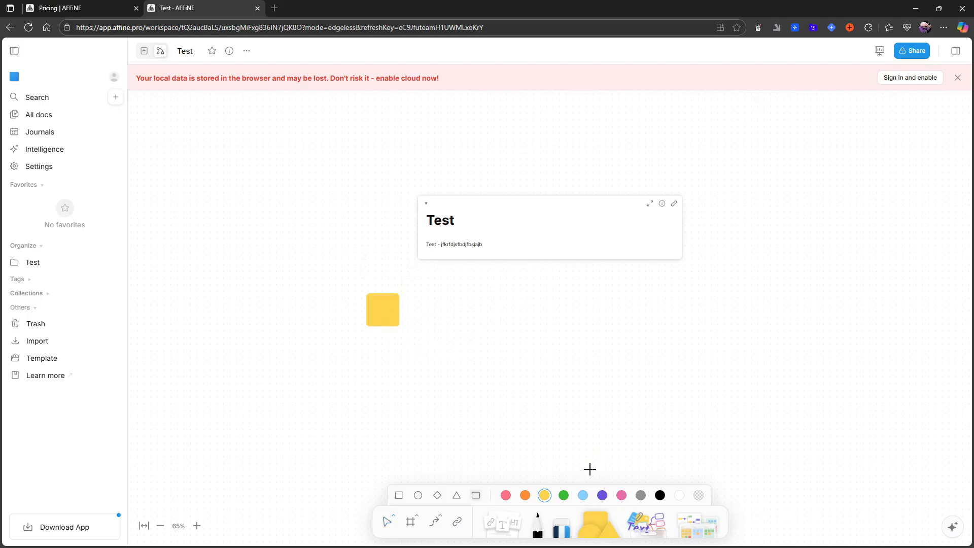
{"action": "left_click_drag", "start_coordinate": [339, 298], "coordinate": [424, 352]}
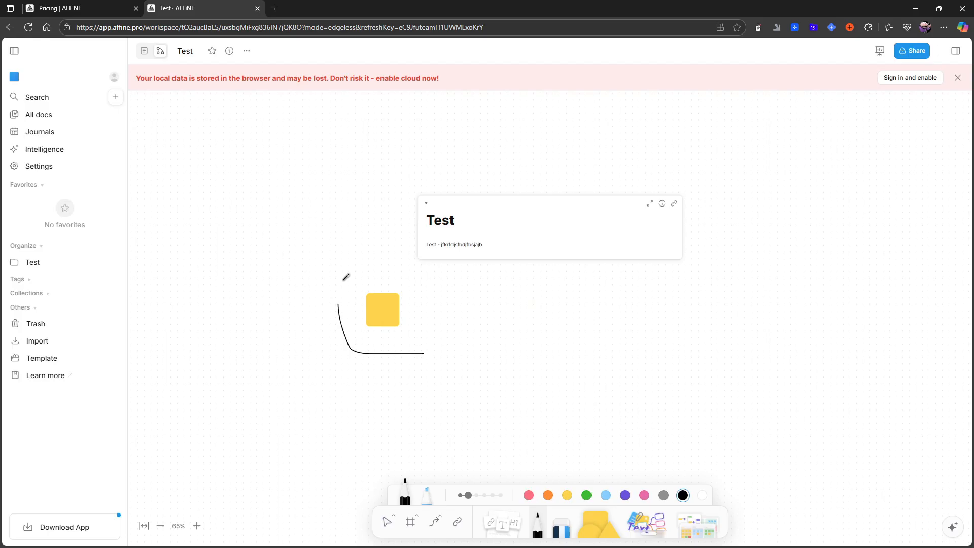
{"action": "left_click_drag", "start_coordinate": [372, 267], "coordinate": [432, 357]}
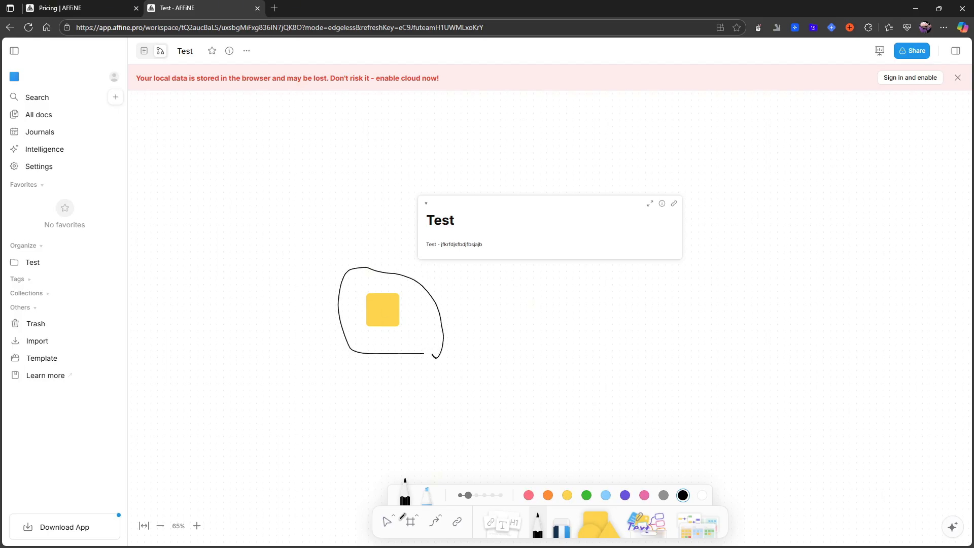
Label the yellow square 'test'.
{"action": "left_click", "coordinate": [382, 310]}
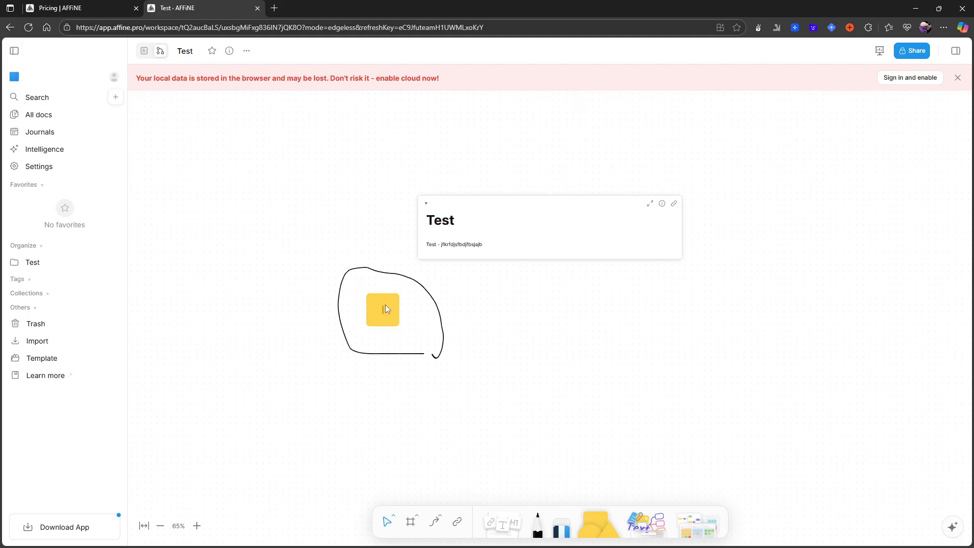
{"action": "type", "text": "test"}
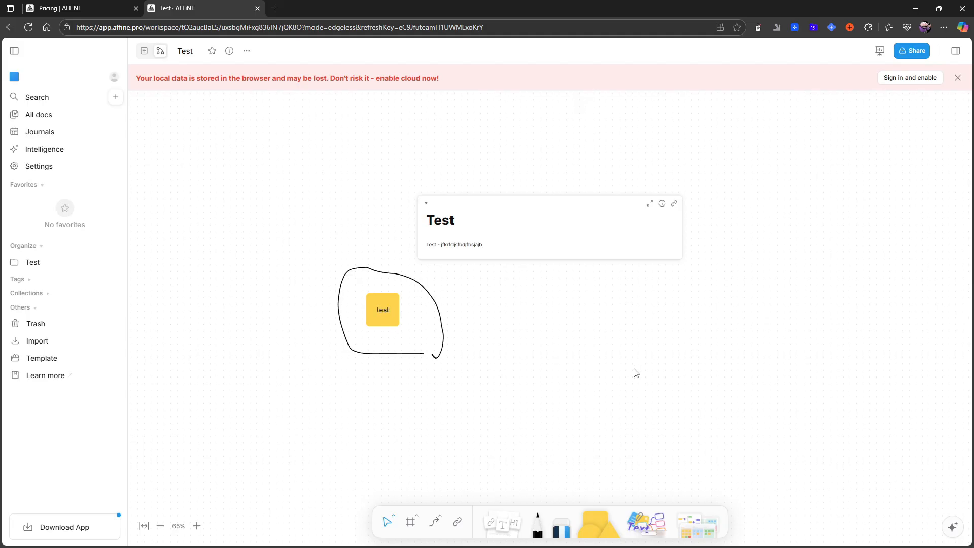
{"action": "left_click", "coordinate": [383, 309]}
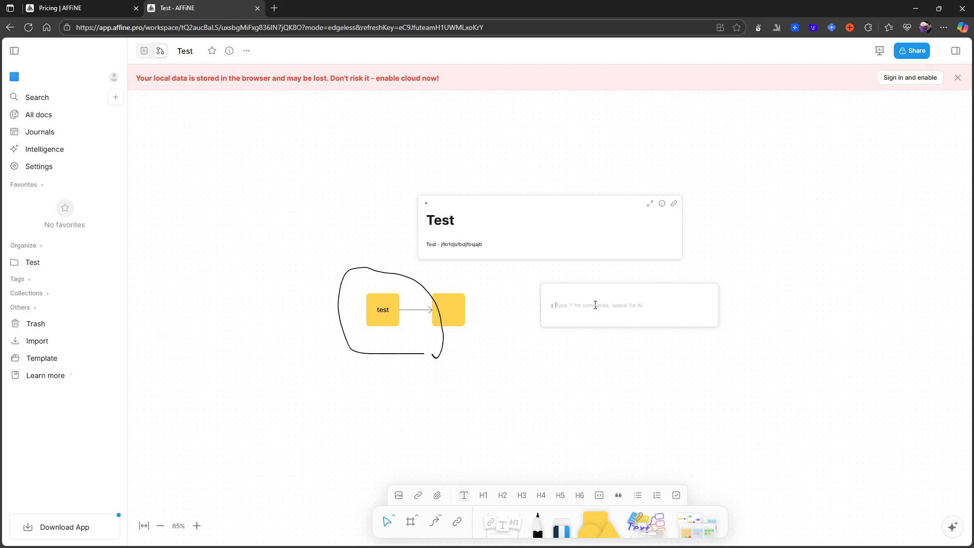
Write 'Main point' in the note followed by bulleted 'main point' items.
{"action": "type", "text": "Main point"}
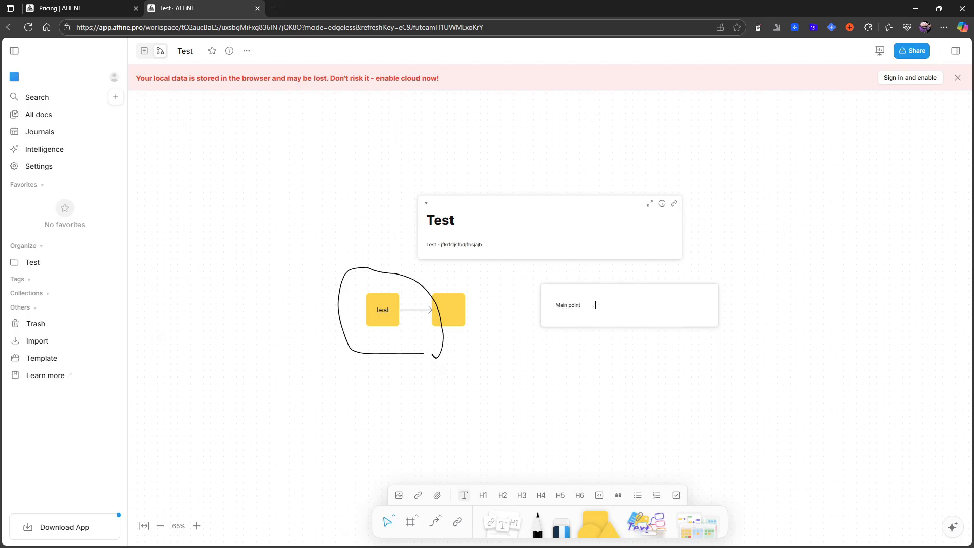
{"action": "type", "text": "main point"}
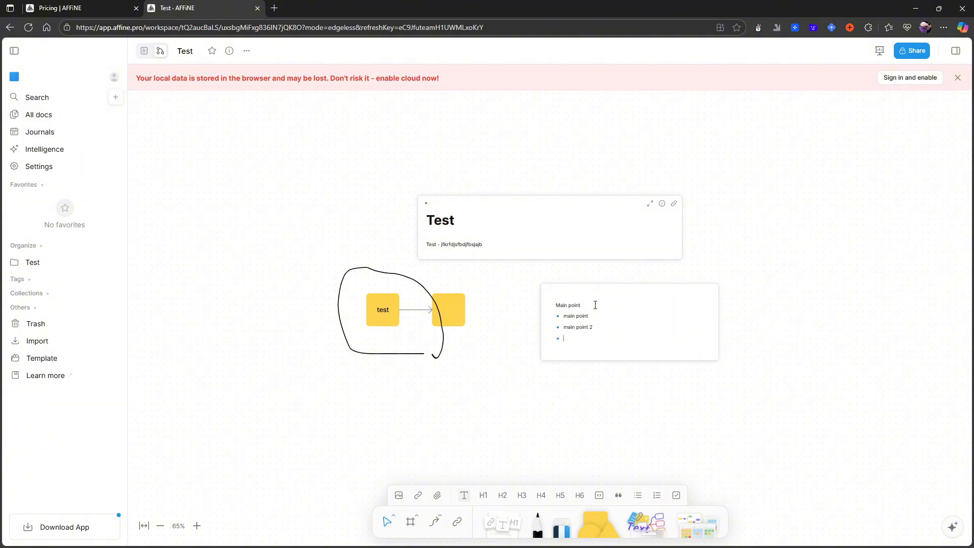
{"action": "mouse_move", "coordinate": [480, 348]}
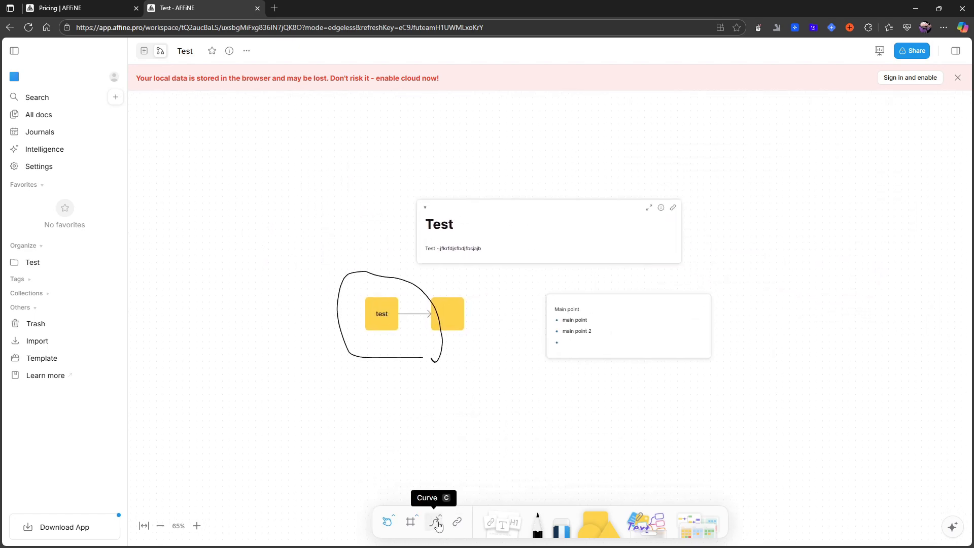
{"action": "mouse_move", "coordinate": [648, 522]}
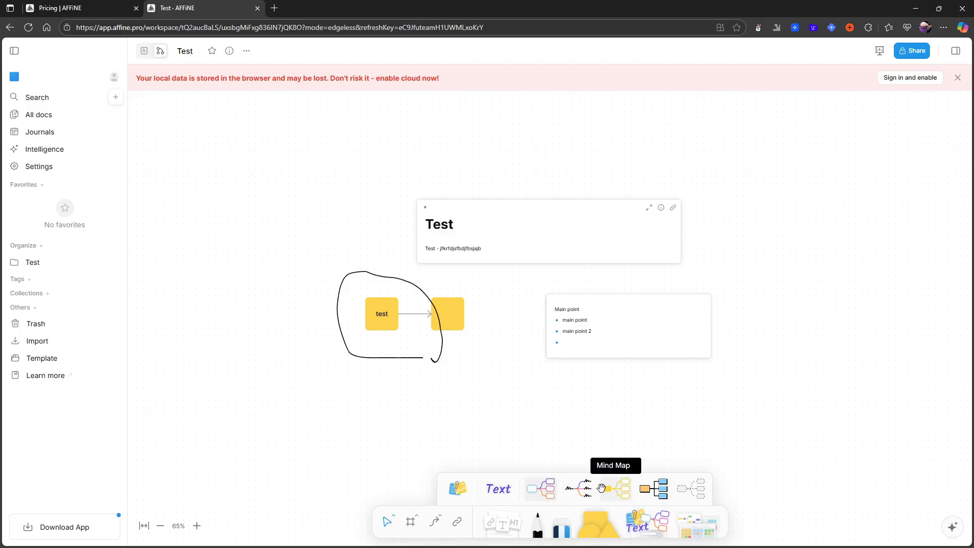
Place a mind map labelled 'Mind Map' with three Text branches beside the Main point note.
{"action": "left_click", "coordinate": [616, 488]}
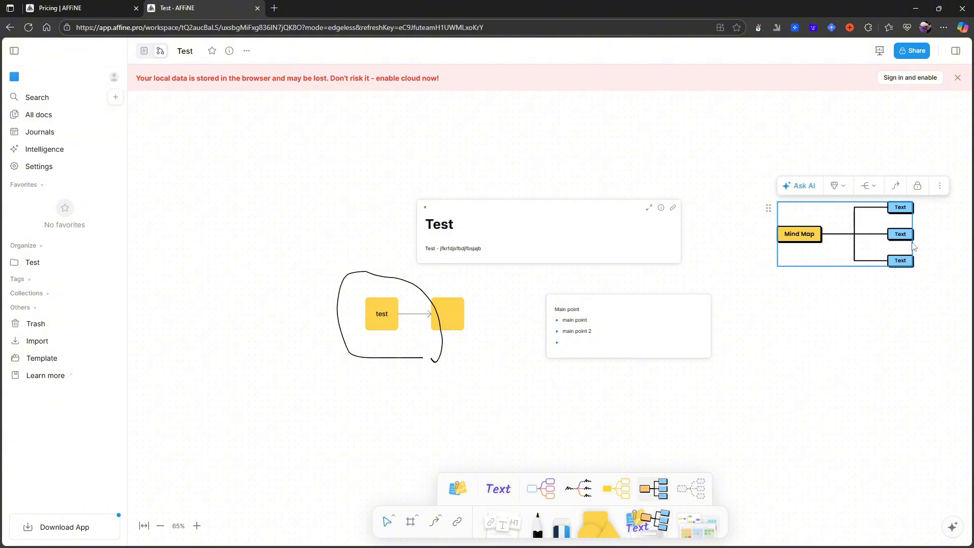
{"action": "left_click", "coordinate": [698, 524]}
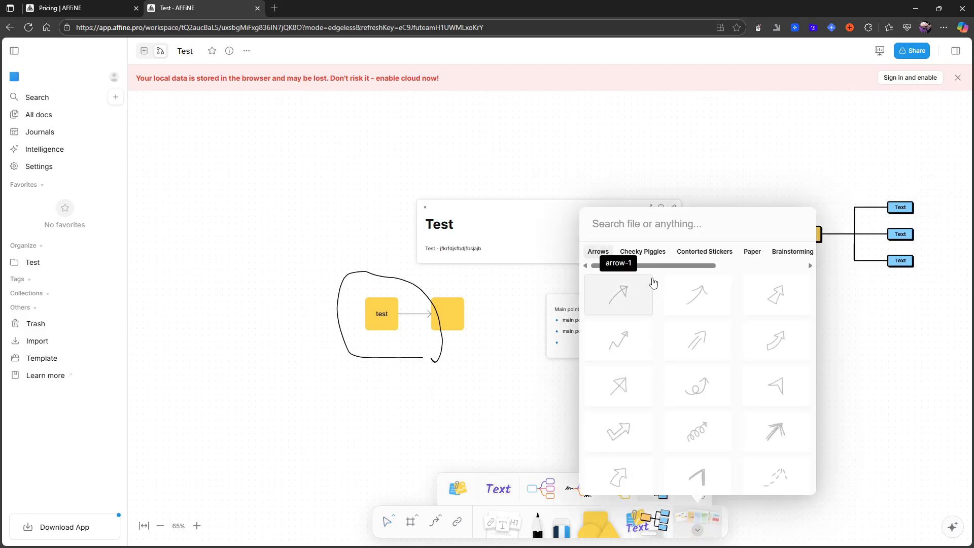
{"action": "mouse_move", "coordinate": [771, 262]}
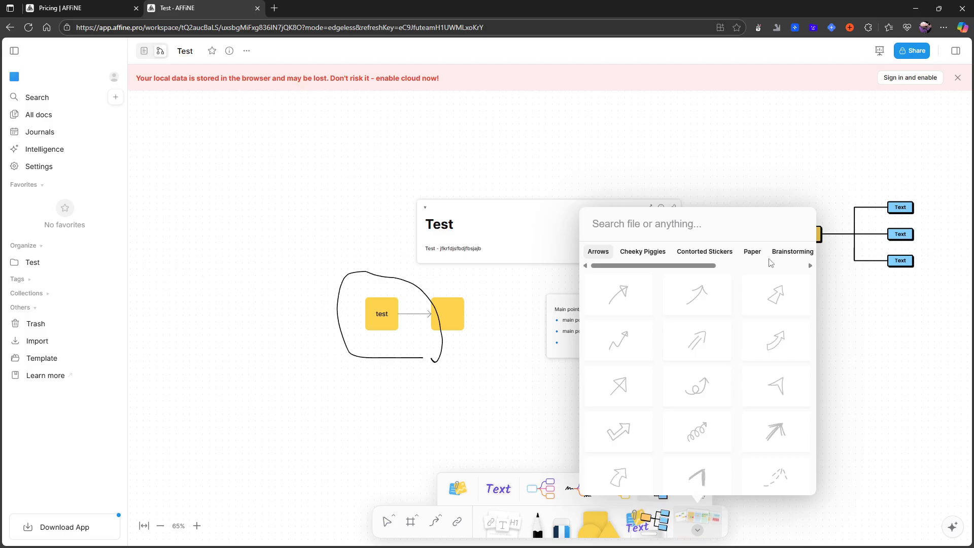
Browse the Paper stickers and Brainstorming templates in the asset library without adding any.
{"action": "left_click", "coordinate": [752, 251]}
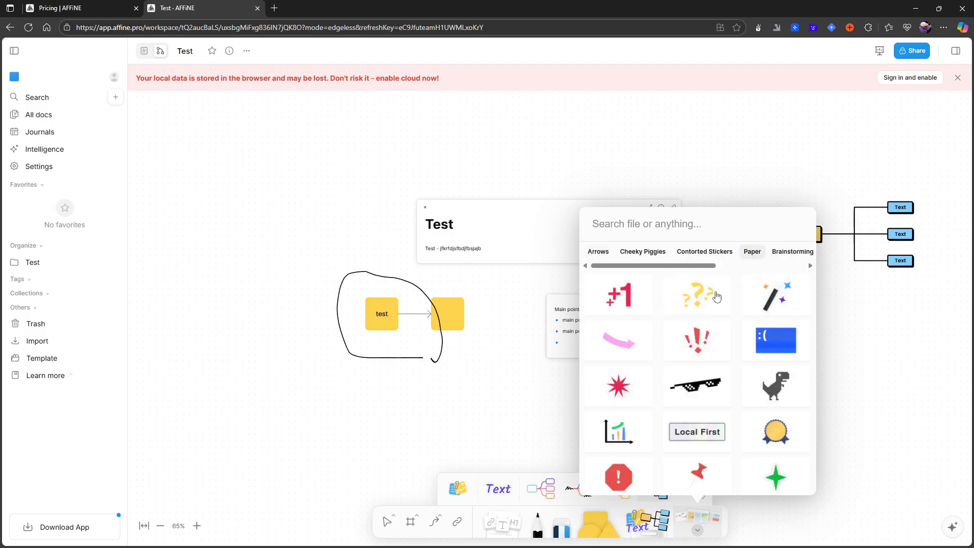
{"action": "left_click", "coordinate": [792, 251]}
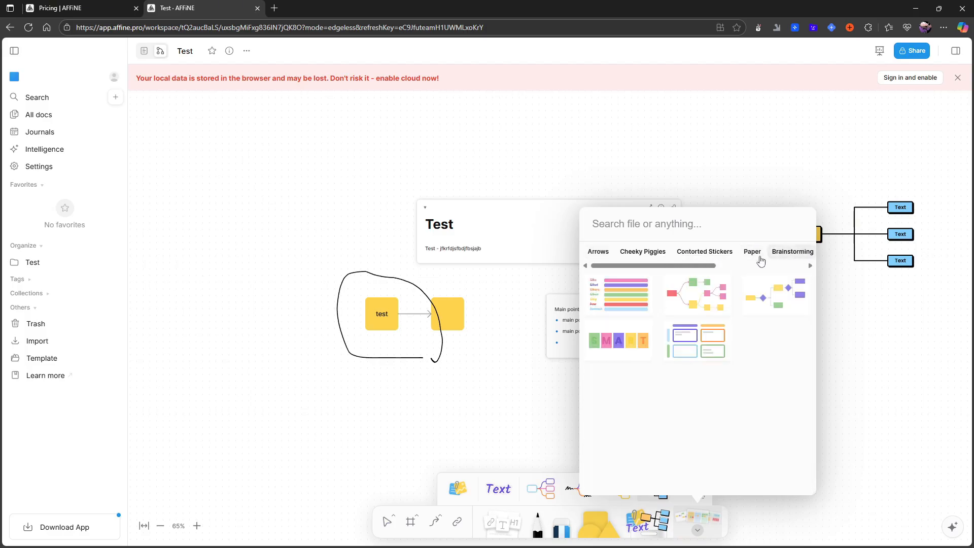
{"action": "mouse_move", "coordinate": [618, 296]}
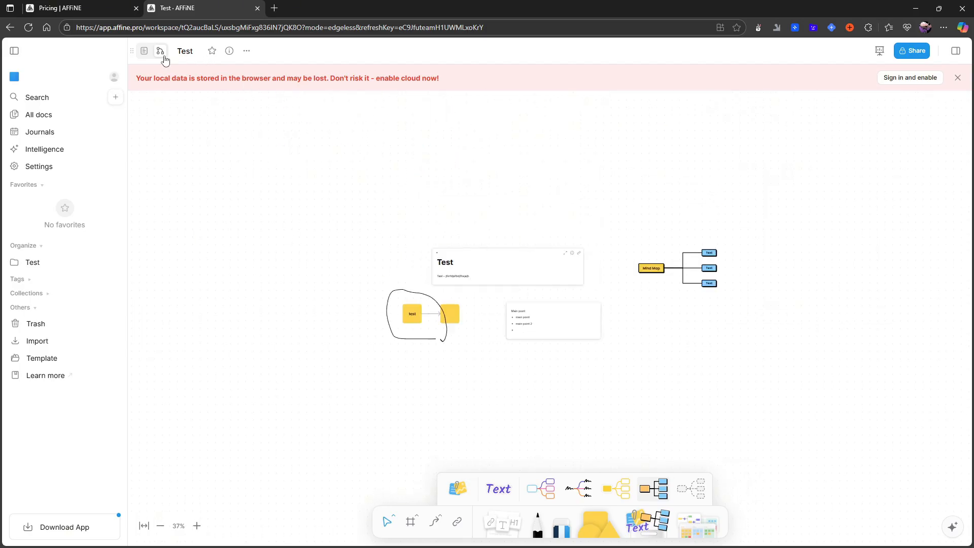
Toggle between page and edgeless views, ending in page view showing only the title and typed line.
{"action": "left_click", "coordinate": [143, 50]}
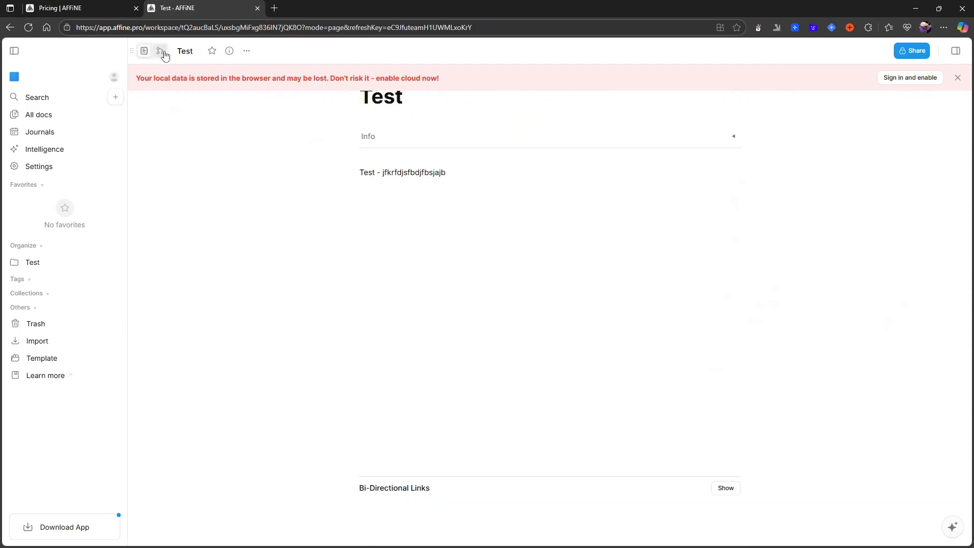
{"action": "left_click", "coordinate": [159, 51]}
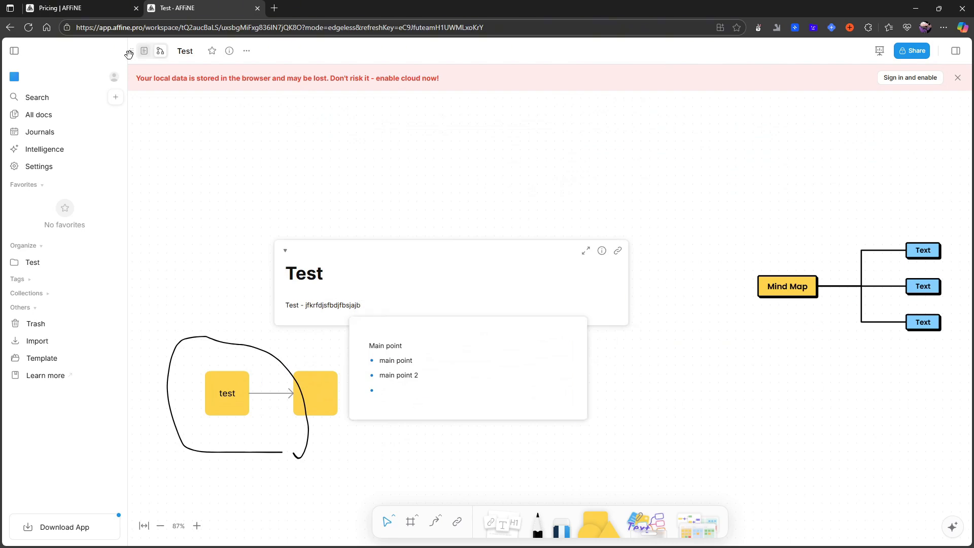
{"action": "left_click", "coordinate": [143, 50]}
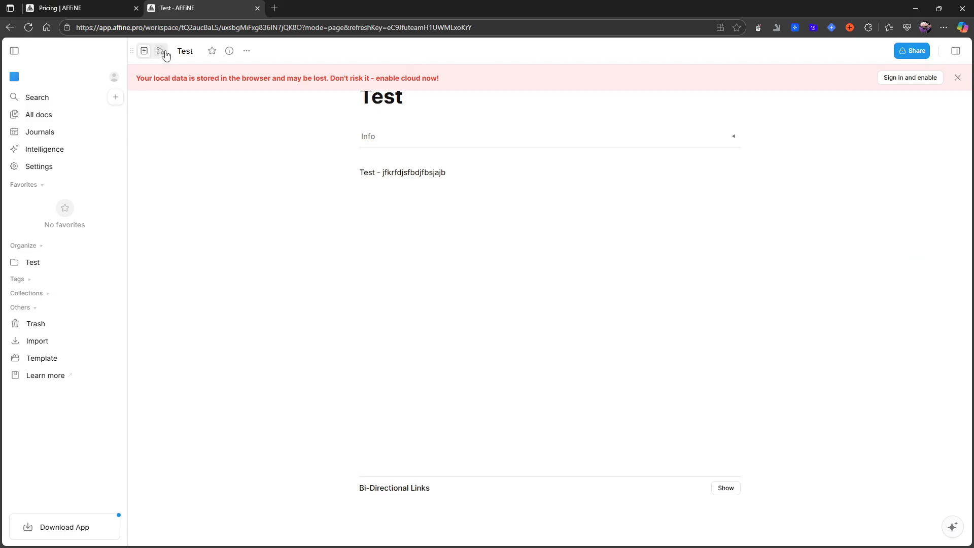
Set the Main point note to Display in Page so its bullets show beneath the typed line.
{"action": "left_click", "coordinate": [160, 51]}
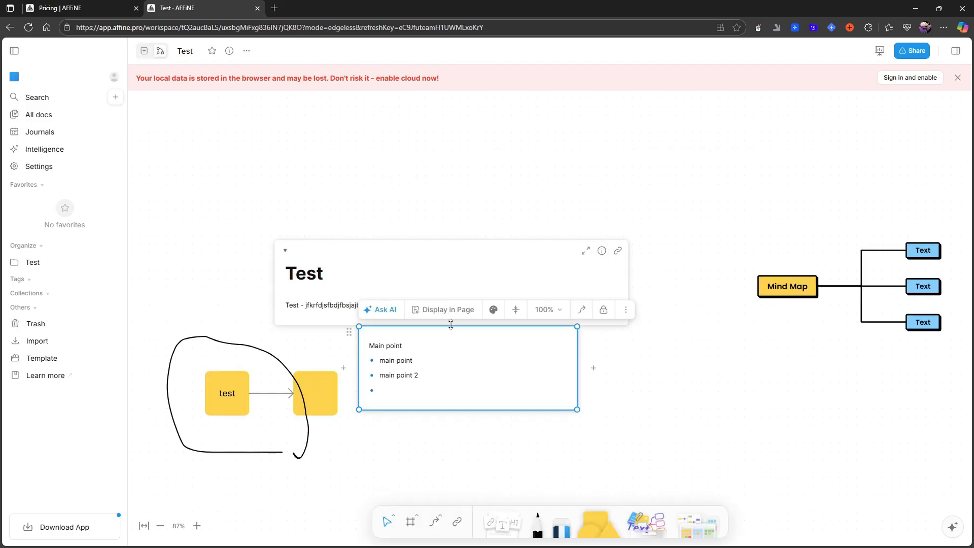
{"action": "left_click", "coordinate": [443, 310]}
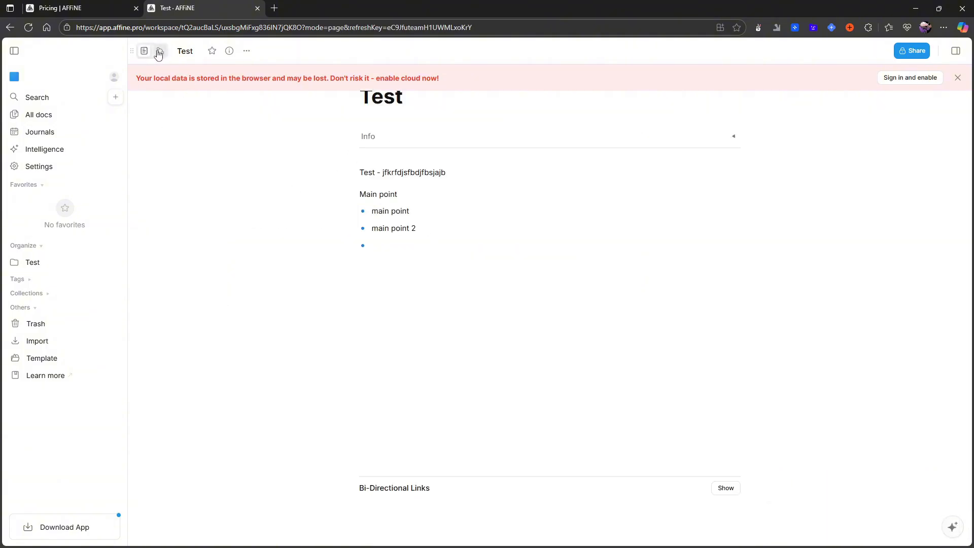
{"action": "left_click", "coordinate": [159, 51]}
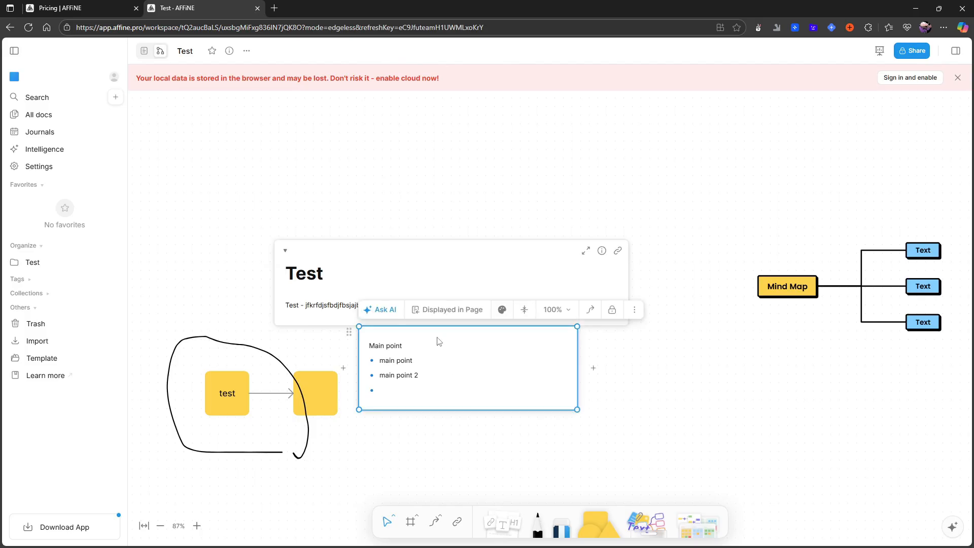
{"action": "mouse_move", "coordinate": [446, 309]}
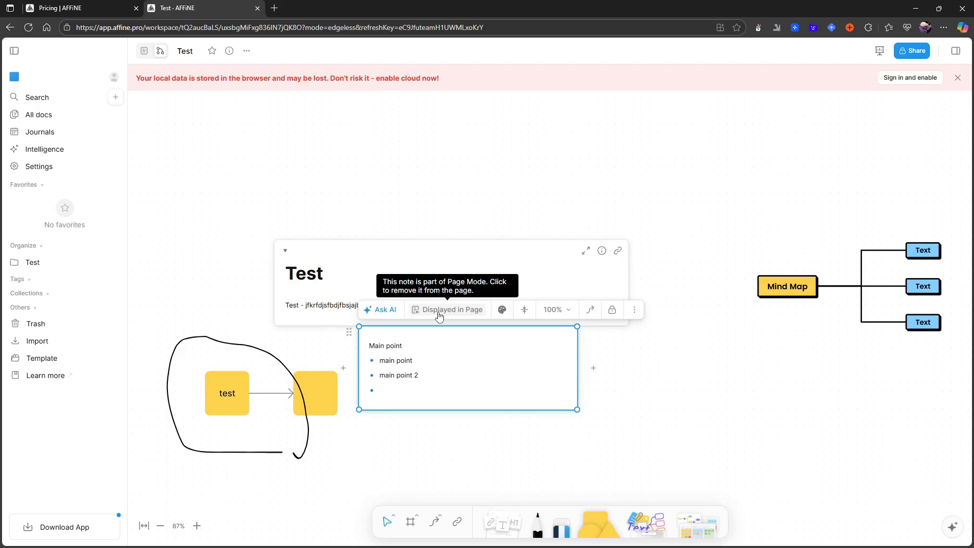
{"action": "mouse_move", "coordinate": [447, 335]}
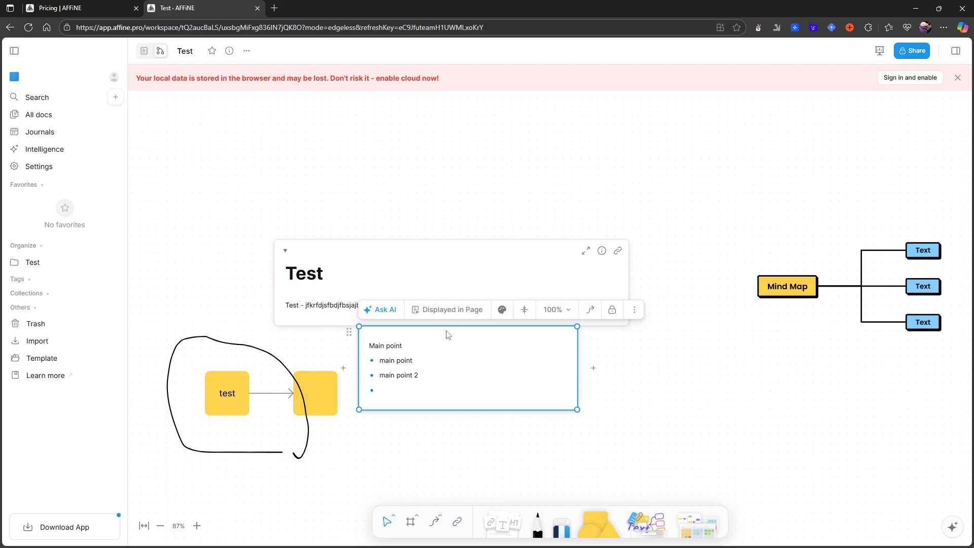
{"action": "mouse_move", "coordinate": [593, 367]}
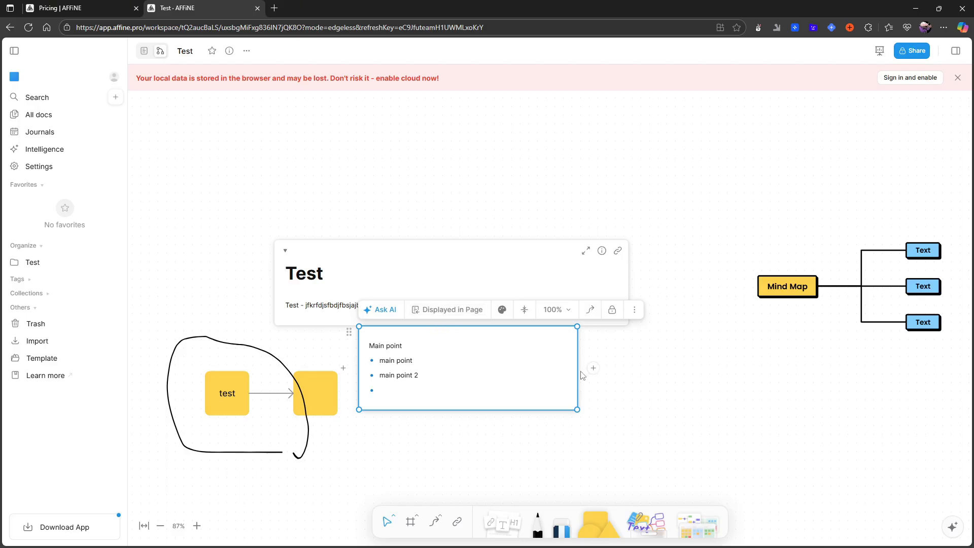
{"action": "mouse_move", "coordinate": [501, 310]}
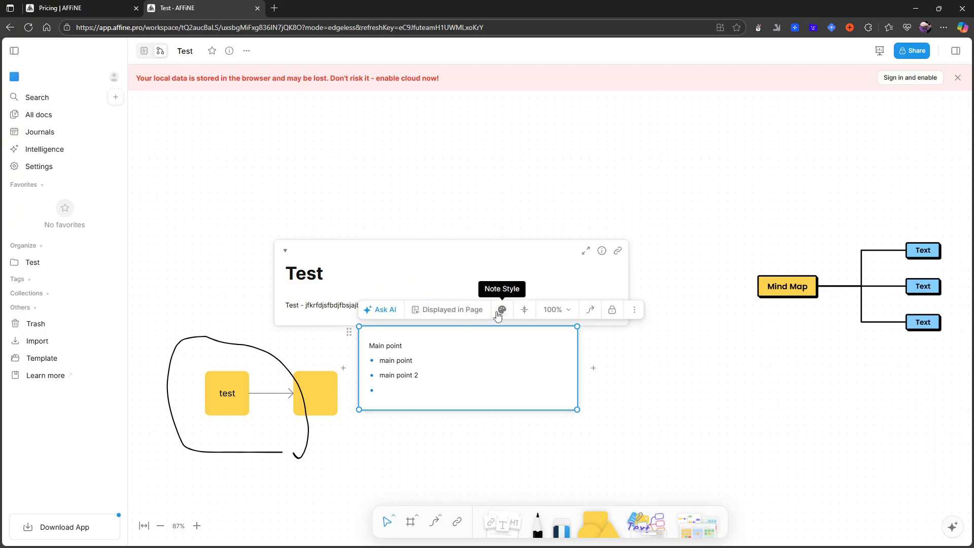
Give the Main point note a light blue fill and check the page view without it.
{"action": "left_click", "coordinate": [446, 309]}
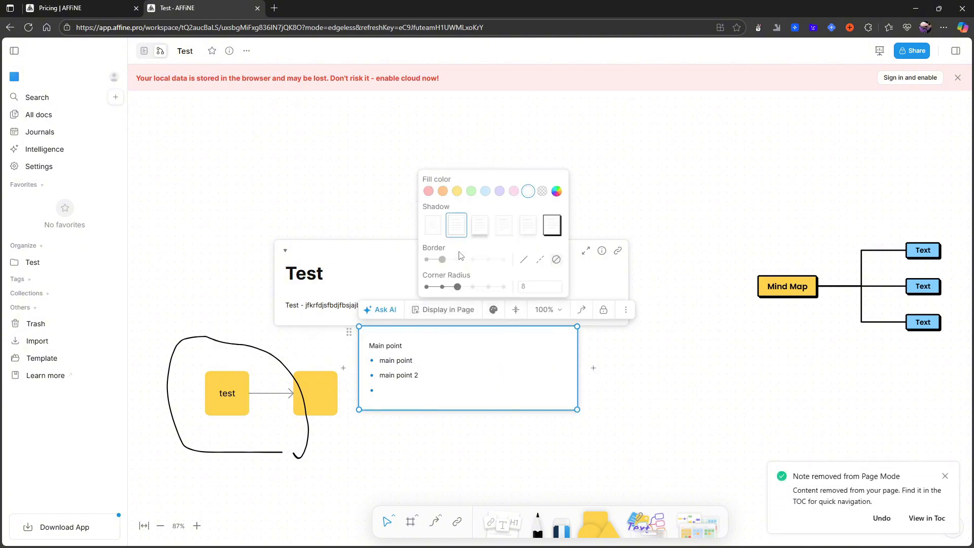
{"action": "left_click", "coordinate": [485, 191]}
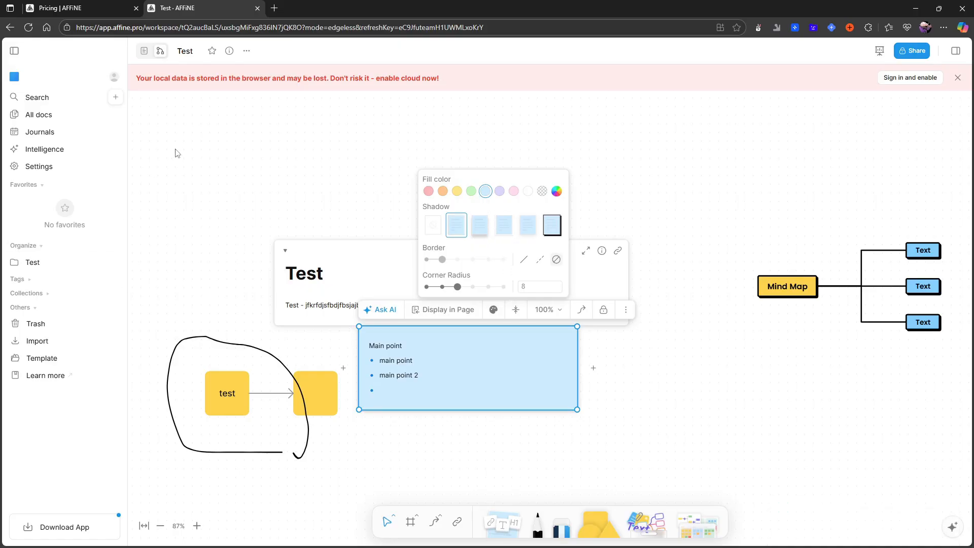
{"action": "left_click", "coordinate": [144, 50]}
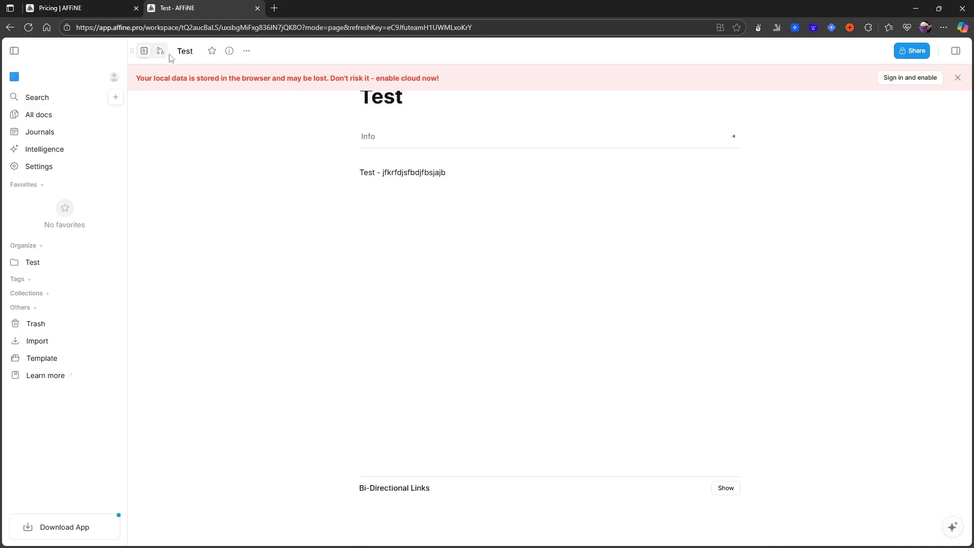
Add the blue note back into the page and move it further right on the whiteboard.
{"action": "left_click", "coordinate": [159, 50]}
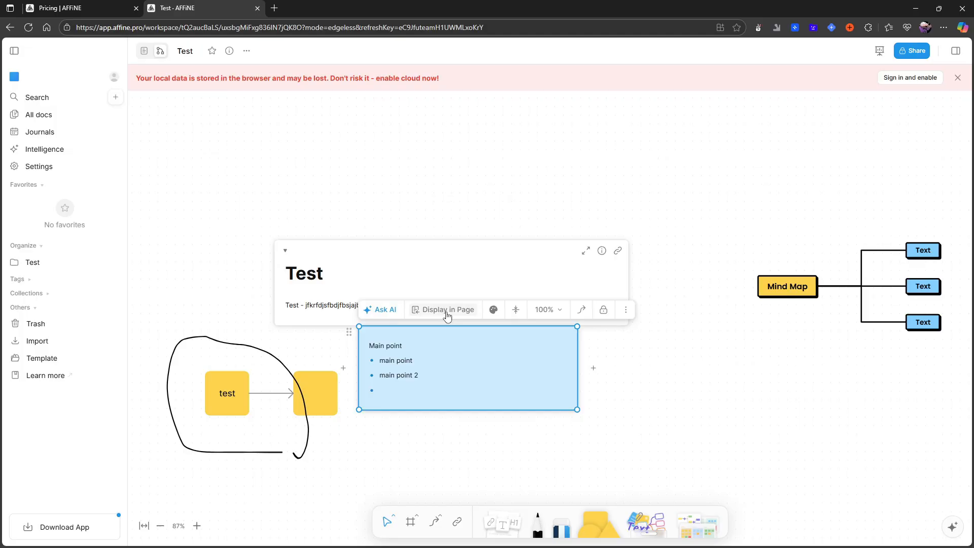
{"action": "left_click", "coordinate": [443, 309]}
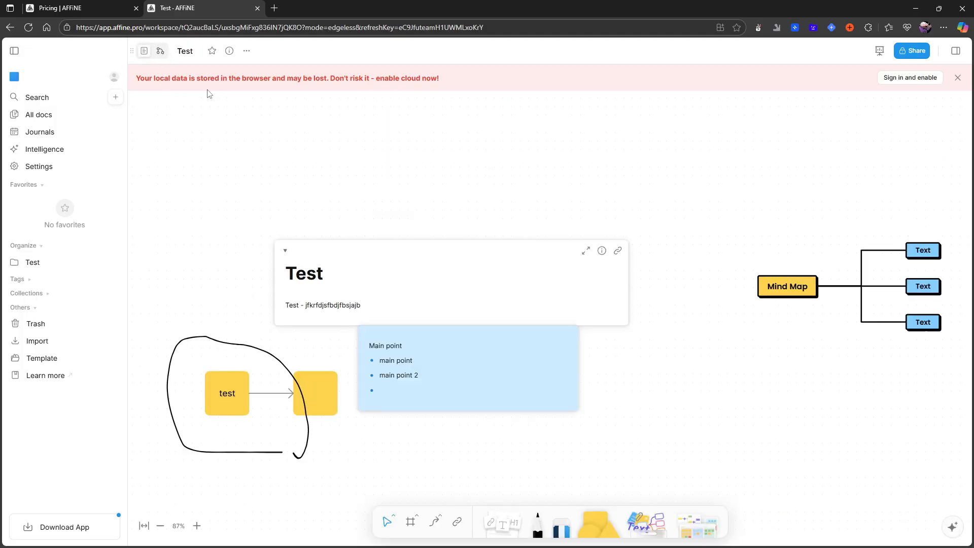
{"action": "left_click", "coordinate": [467, 367]}
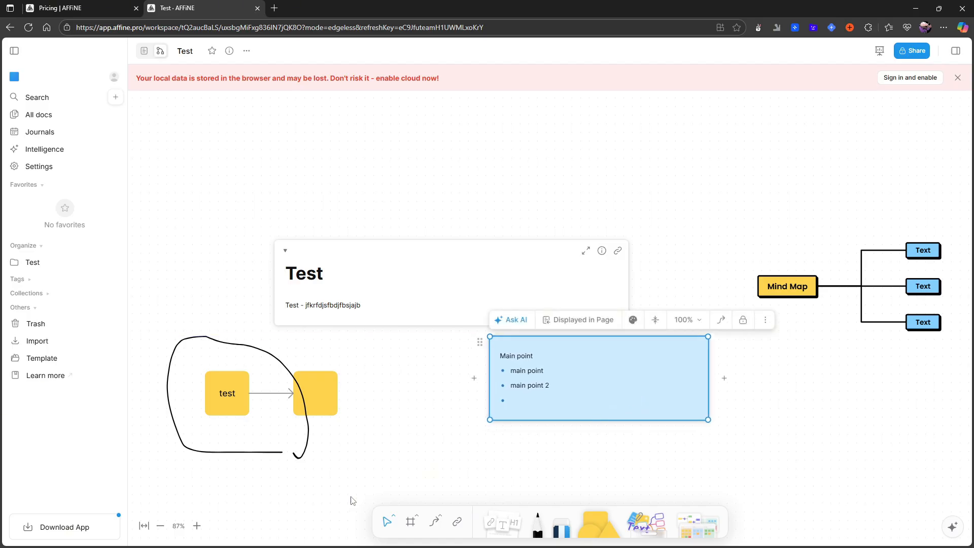
{"action": "mouse_move", "coordinate": [533, 389]}
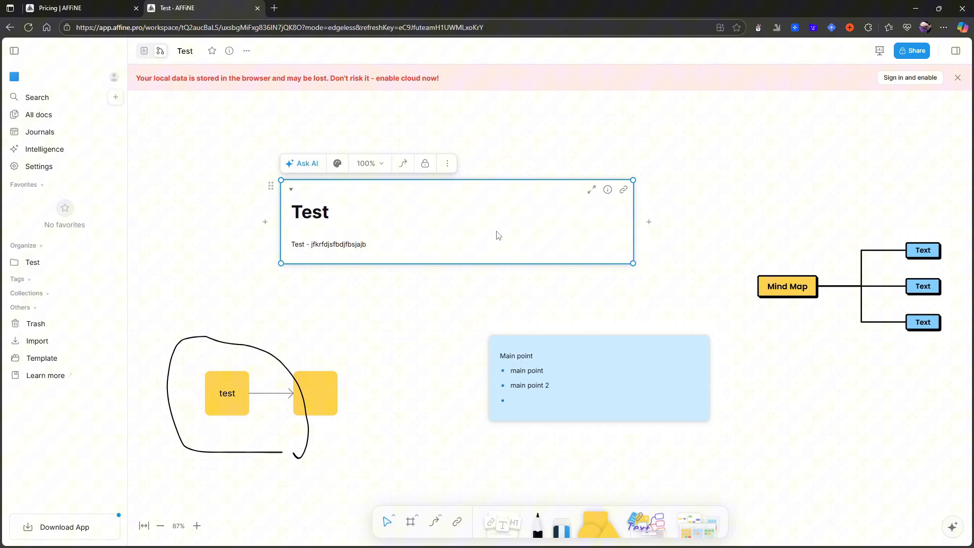
Move the blue note beneath the title card and rename the doc title to 'intro'.
{"action": "left_click_drag", "start_coordinate": [598, 377], "coordinate": [505, 323]}
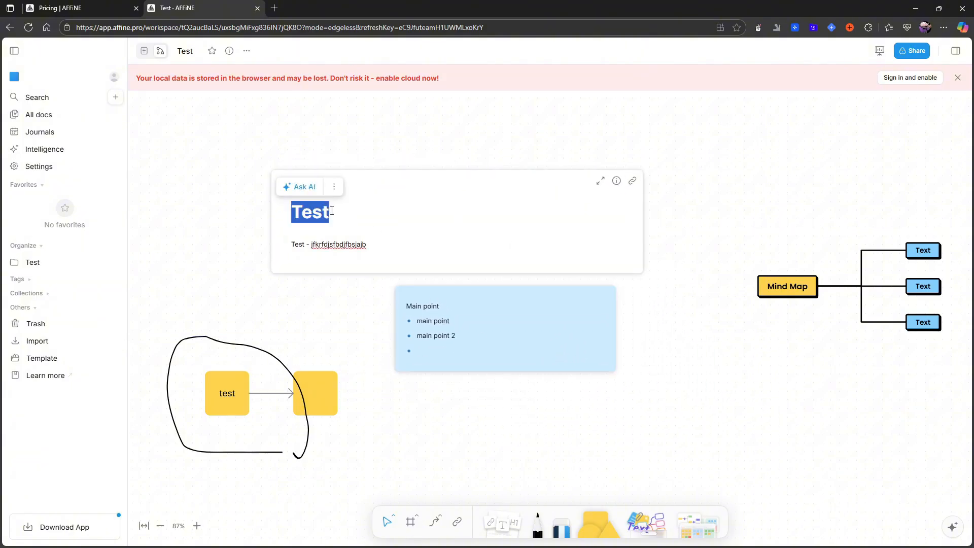
{"action": "type", "text": "intro"}
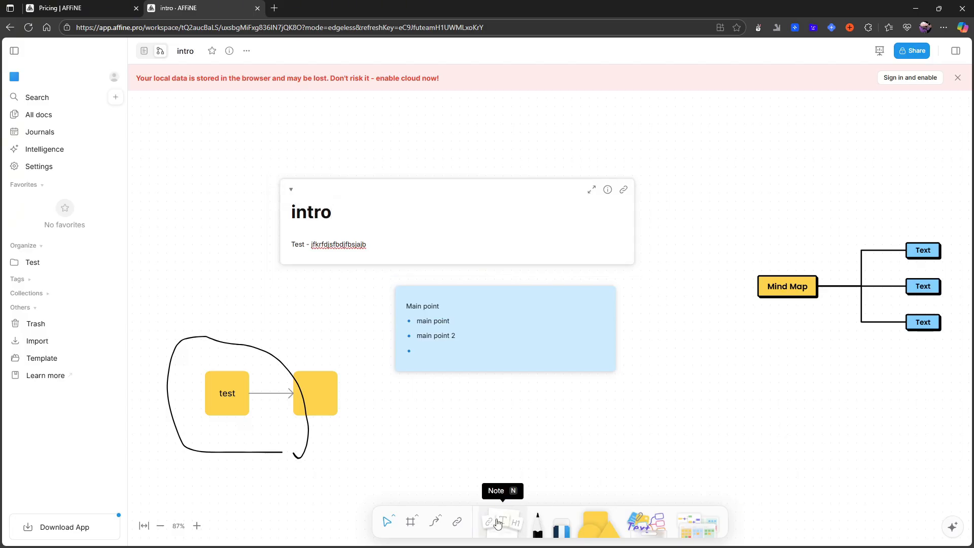
{"action": "mouse_move", "coordinate": [482, 511]}
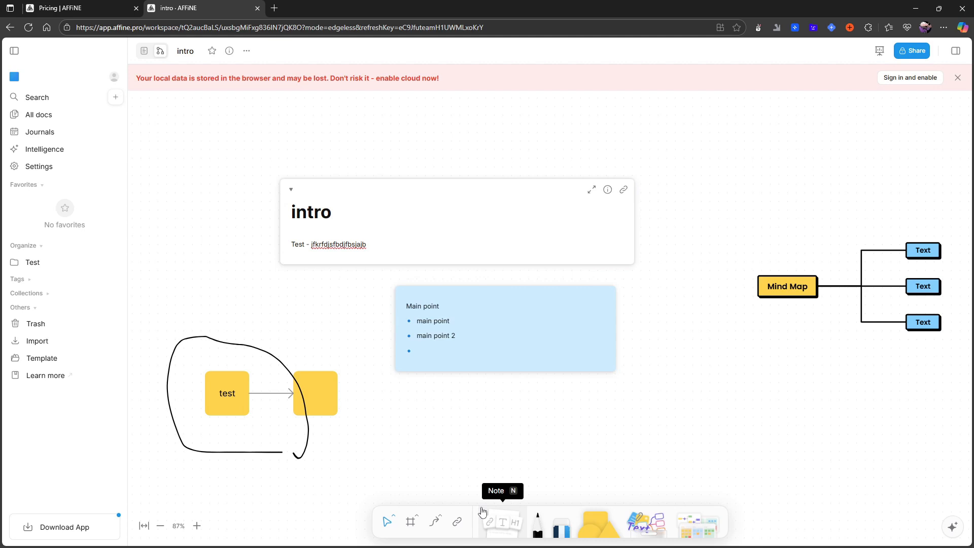
Add a new note below reading 'Outro' with placeholder bullet items.
{"action": "left_click", "coordinate": [502, 521]}
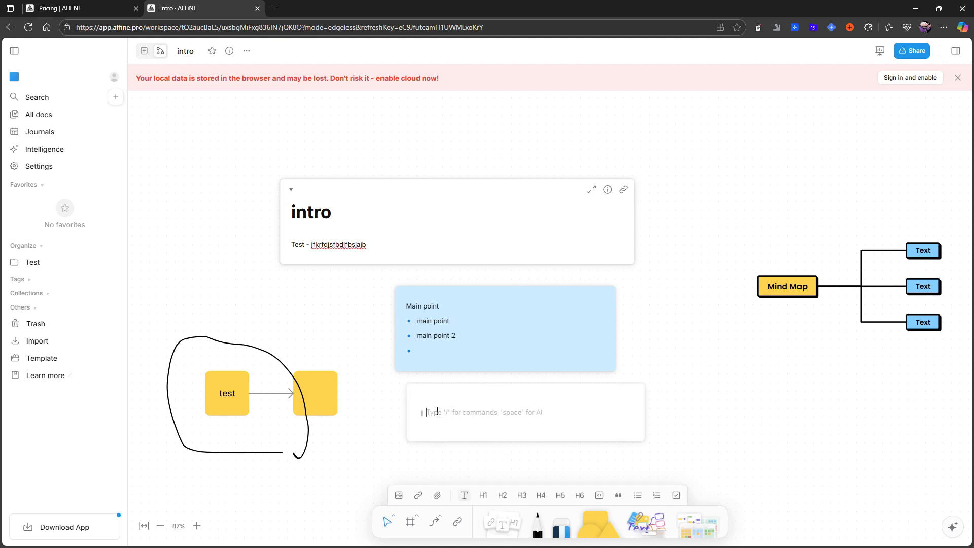
{"action": "type", "text": "M"}
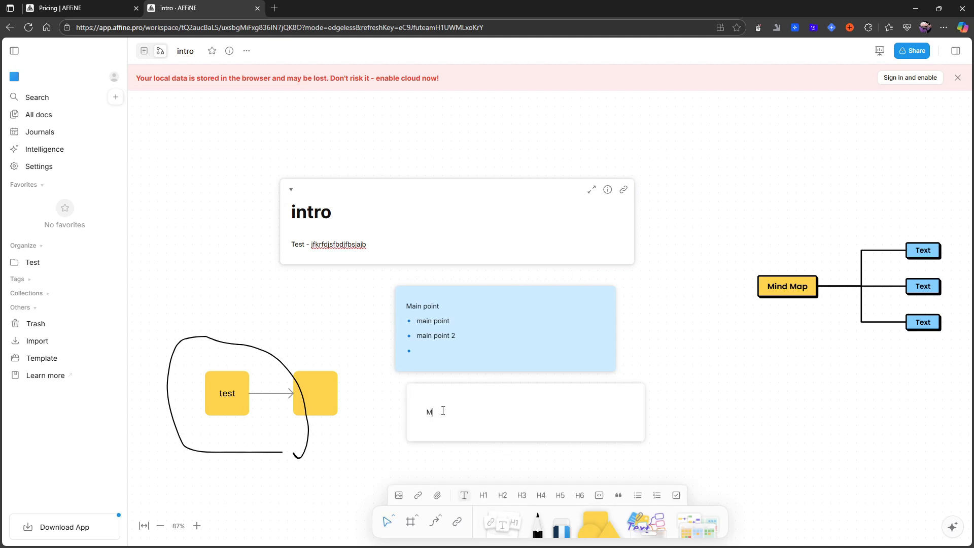
{"action": "type", "text": "Out"}
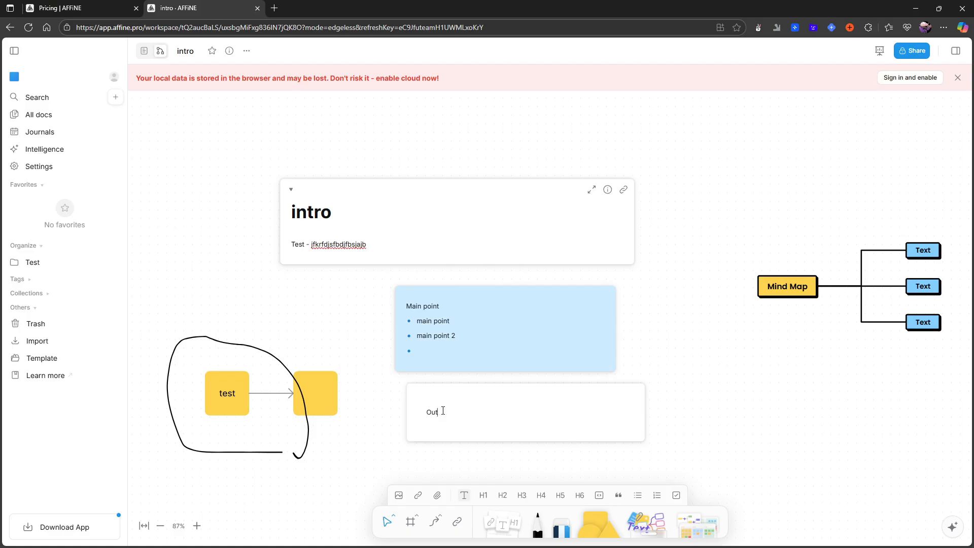
{"action": "type", "text": "ro"}
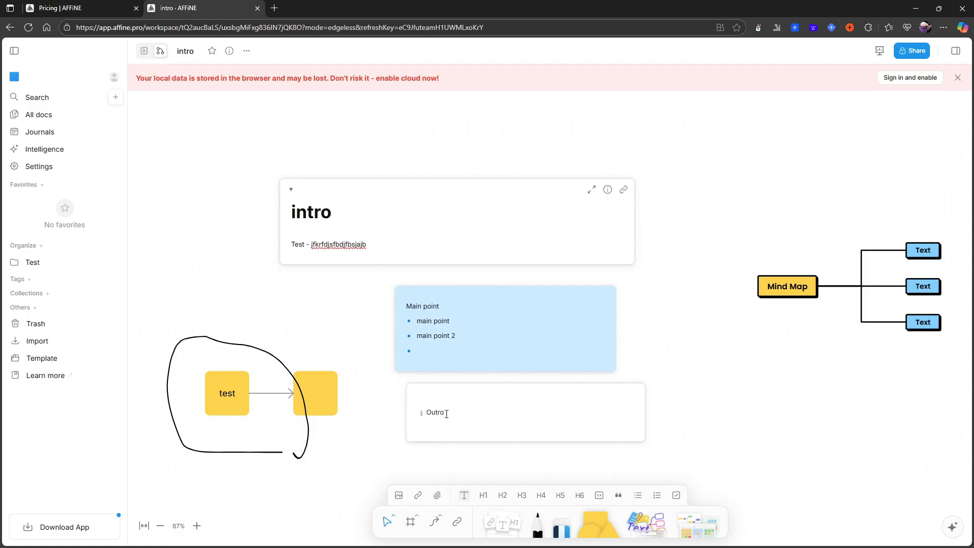
{"action": "type", "text": "kjdfsdjkf"}
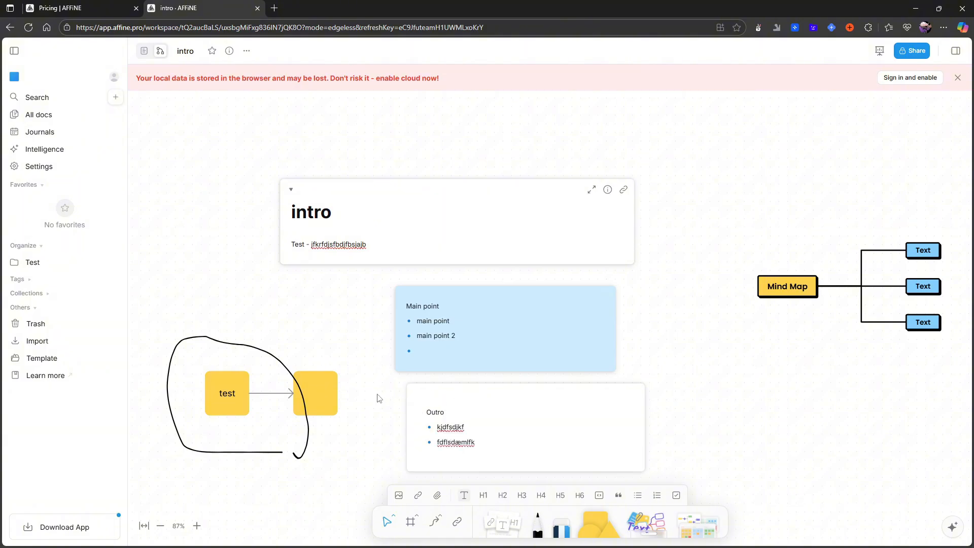
{"action": "mouse_move", "coordinate": [389, 521]}
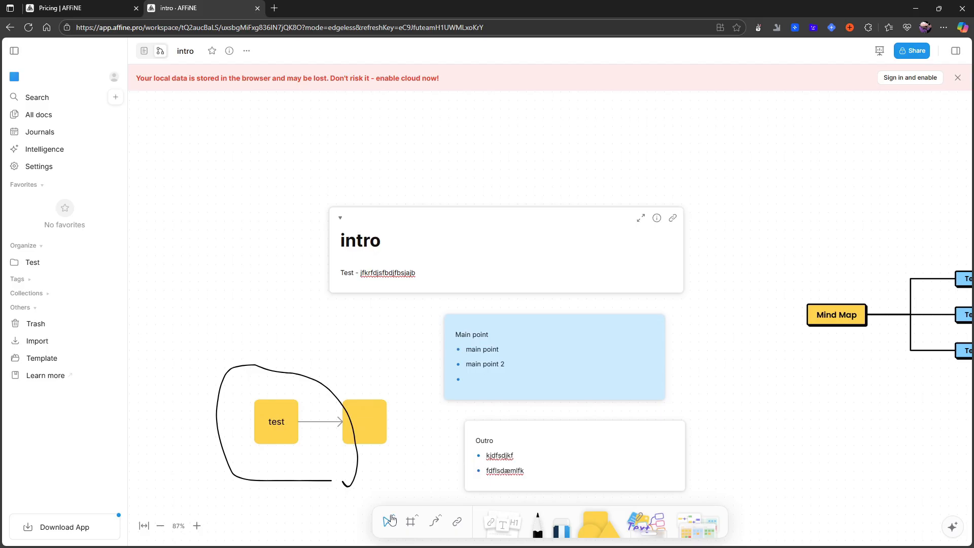
Set the Outro note to Display in Page.
{"action": "left_click", "coordinate": [575, 453]}
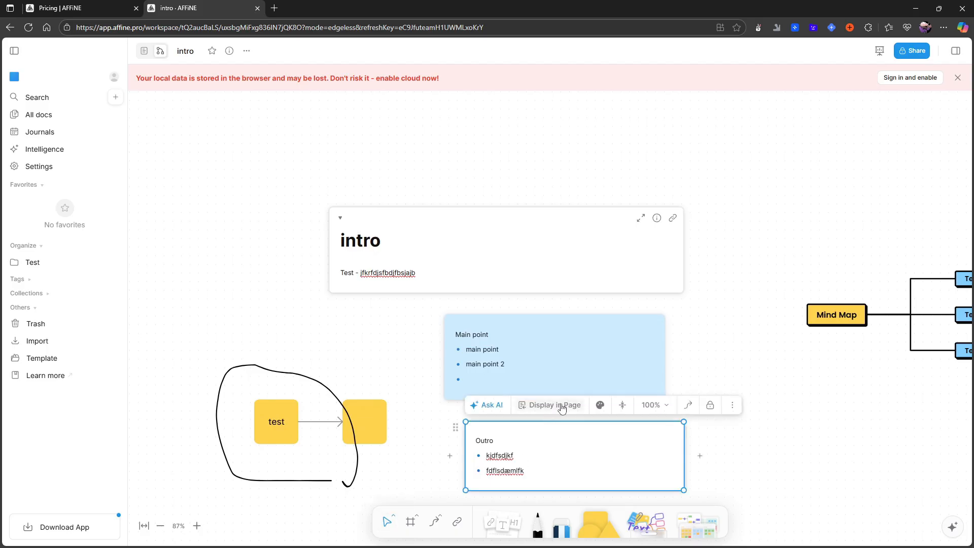
{"action": "left_click", "coordinate": [554, 405]}
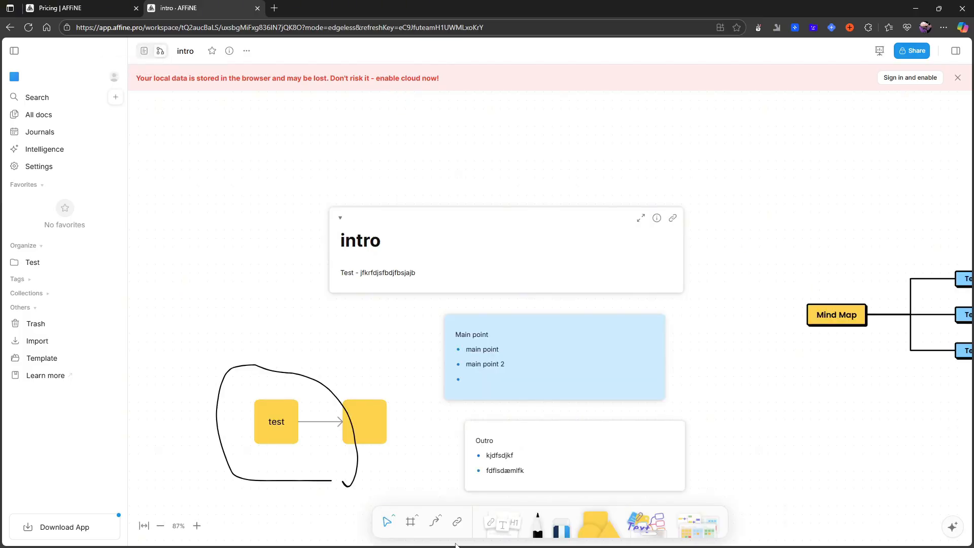
{"action": "mouse_move", "coordinate": [389, 520]}
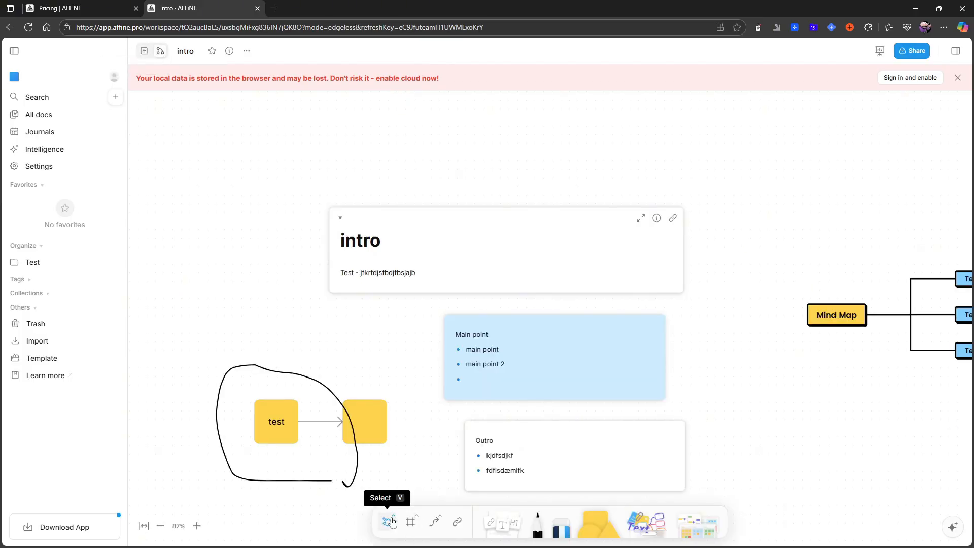